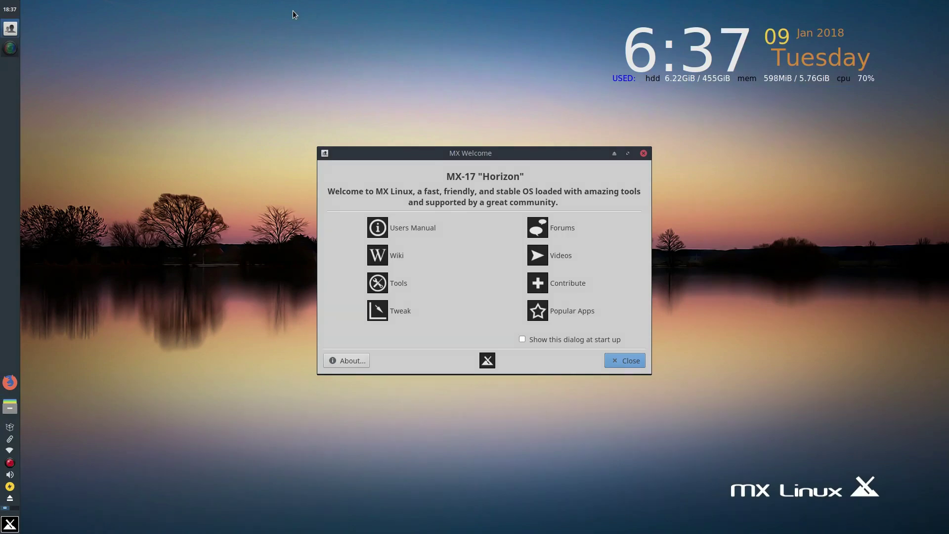
mouse_move(275, 199)
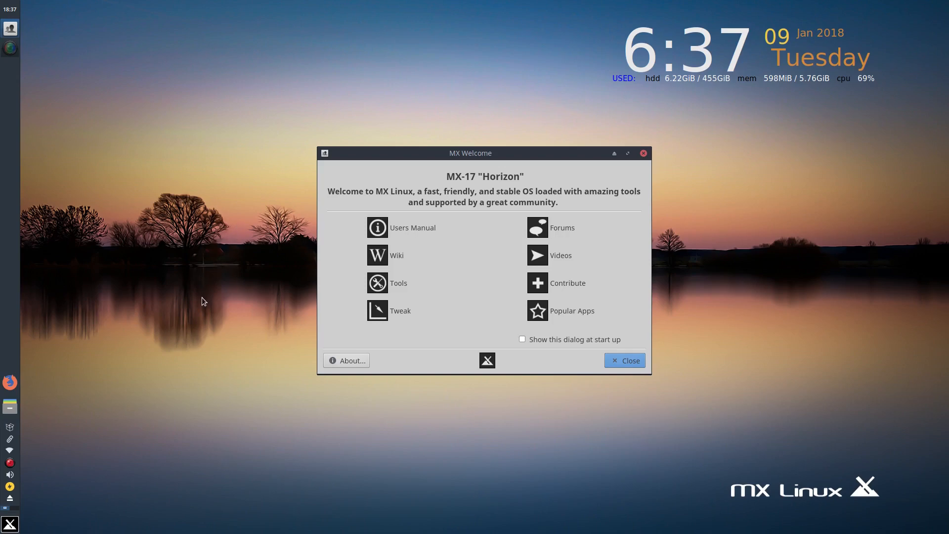
mouse_move(160, 360)
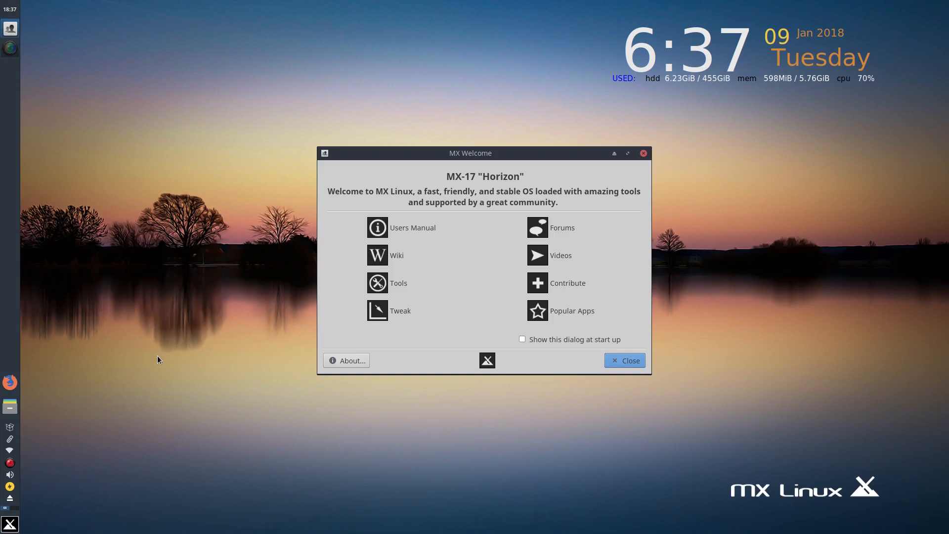
mouse_move(186, 366)
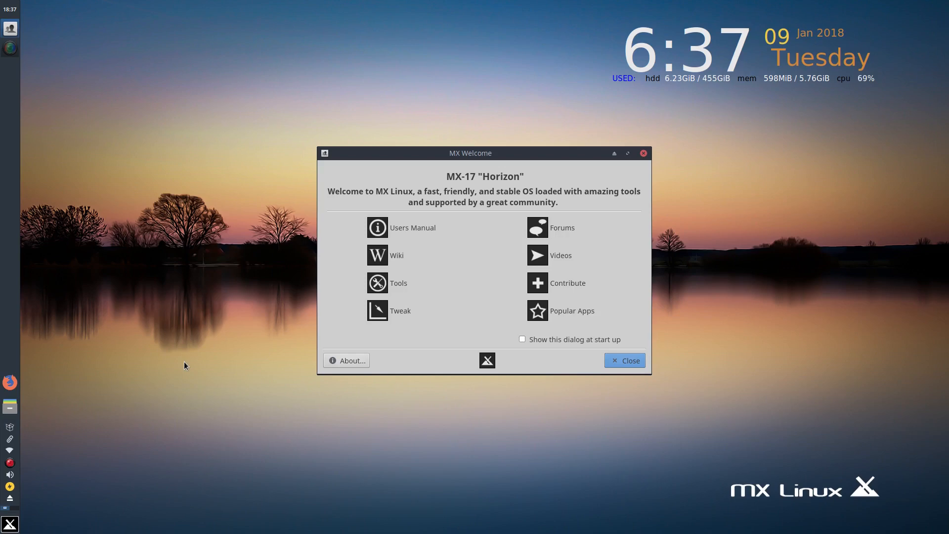
mouse_move(190, 370)
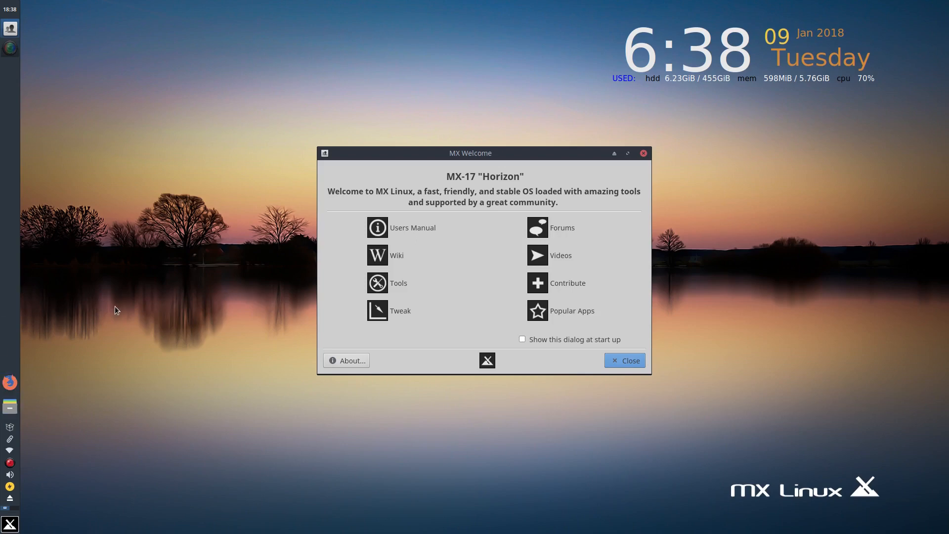
mouse_move(203, 335)
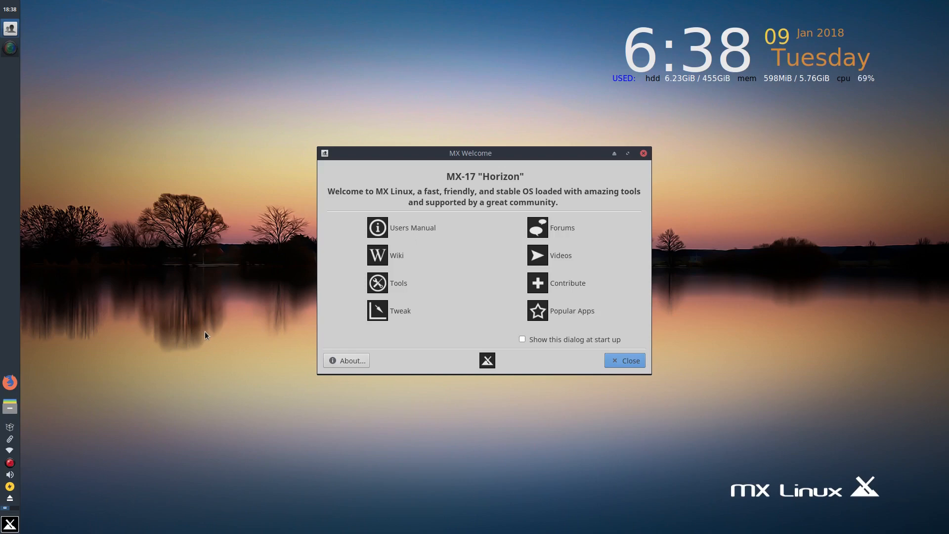
mouse_move(637, 439)
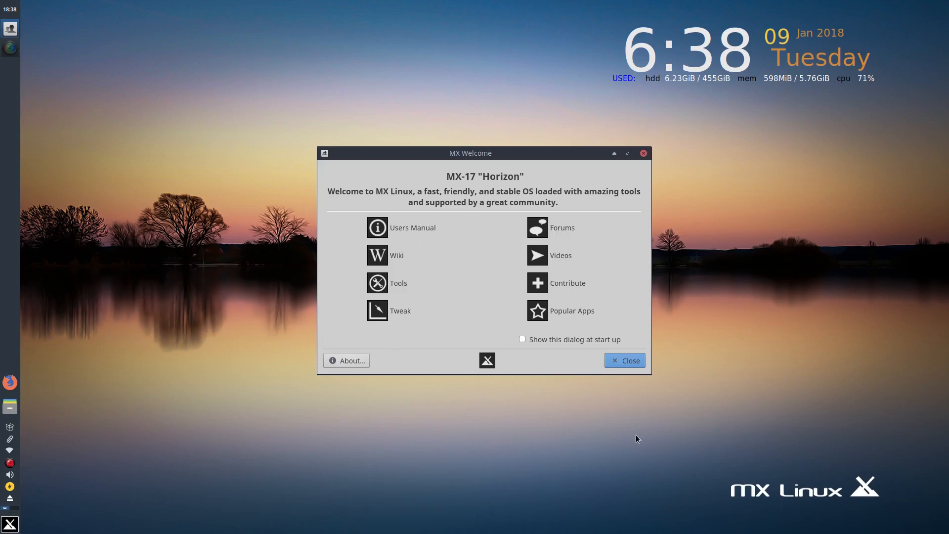
mouse_move(684, 332)
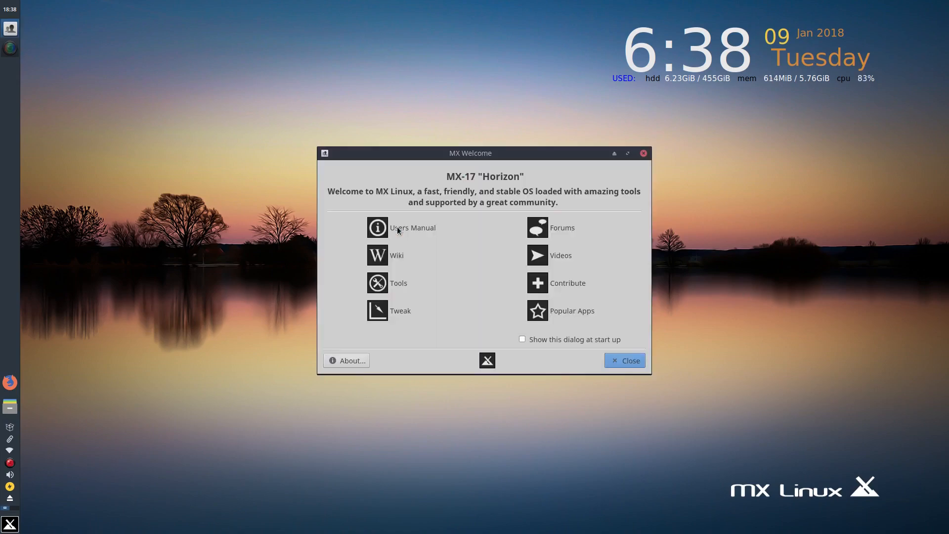
Step: Open the MX Linux Users Manual PDF from MX Welcome in qpdfview
click(413, 227)
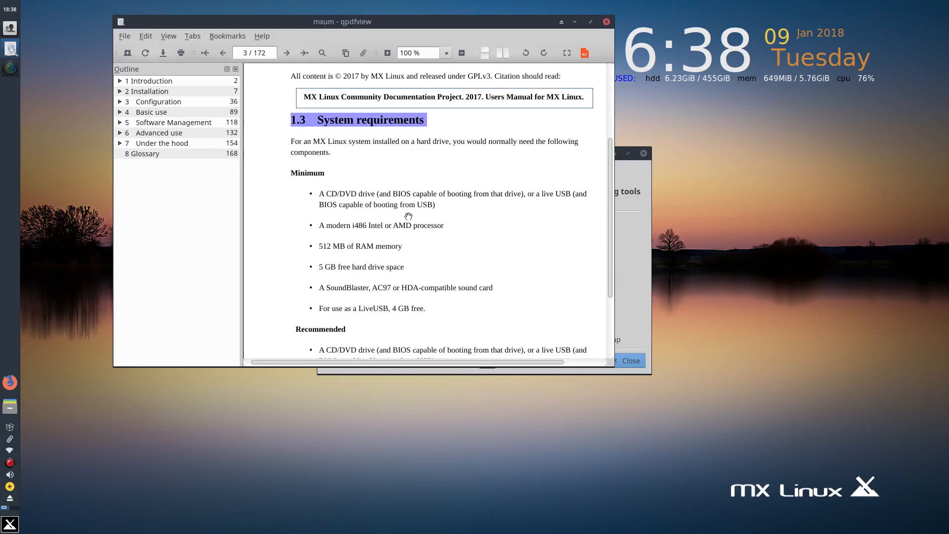
mouse_move(606, 21)
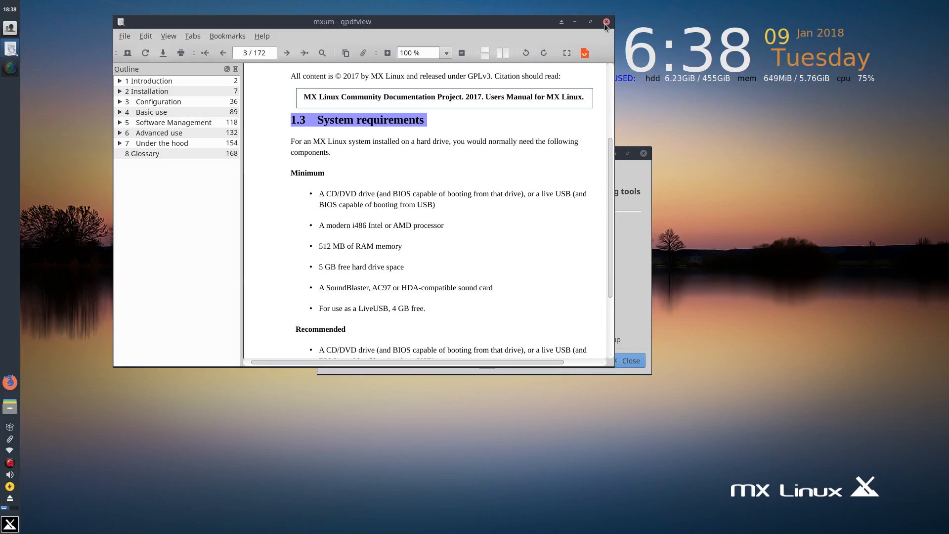
Step: Close the qpdfview manual window, leaving MX Welcome alone
click(606, 21)
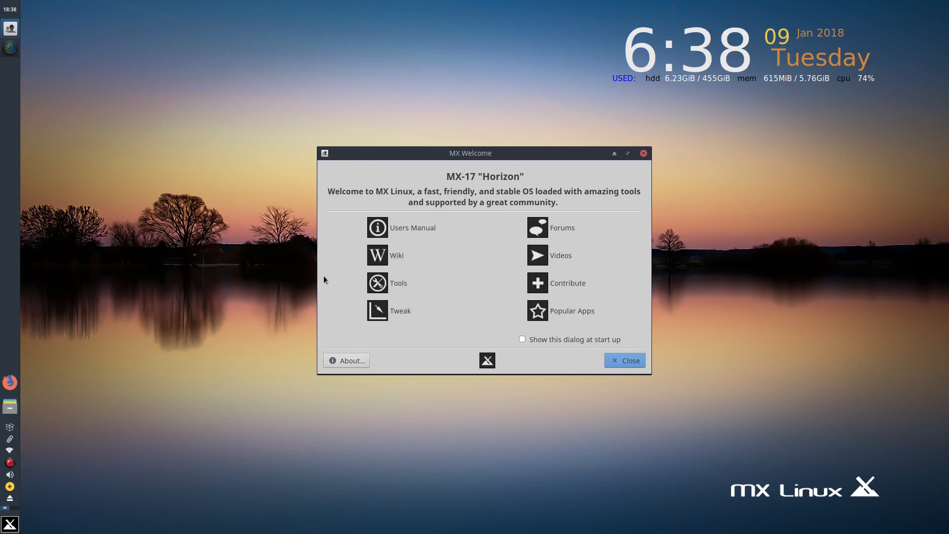
mouse_move(403, 287)
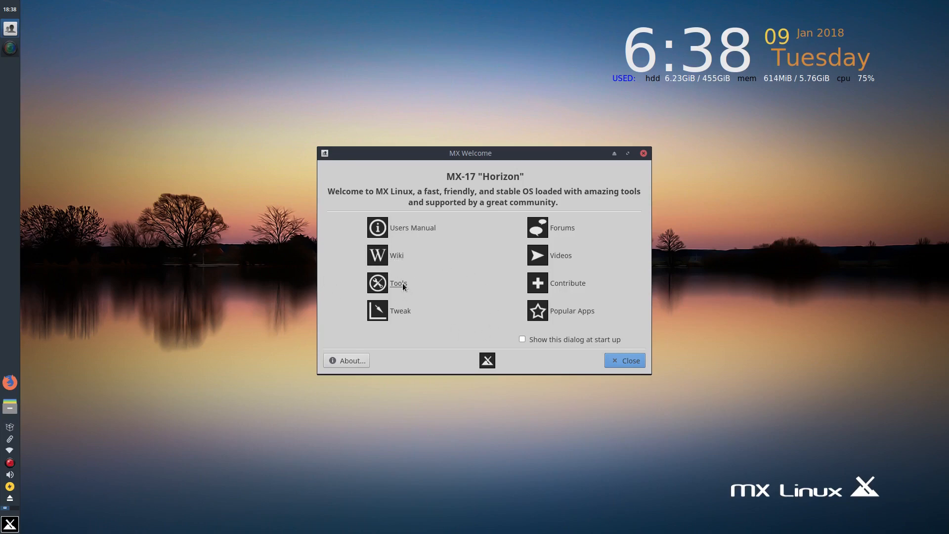
Step: Launch the MX Tools window from MX Welcome
click(625, 360)
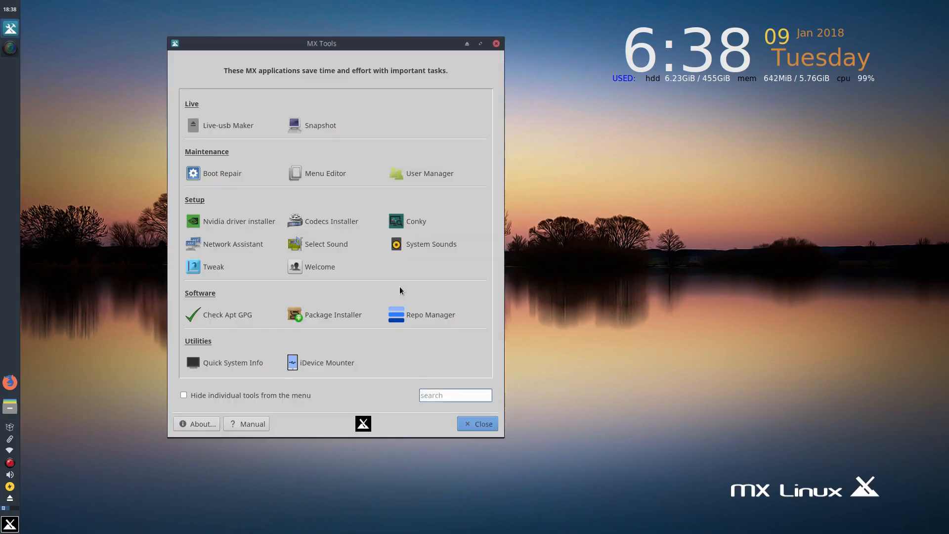
mouse_move(522, 211)
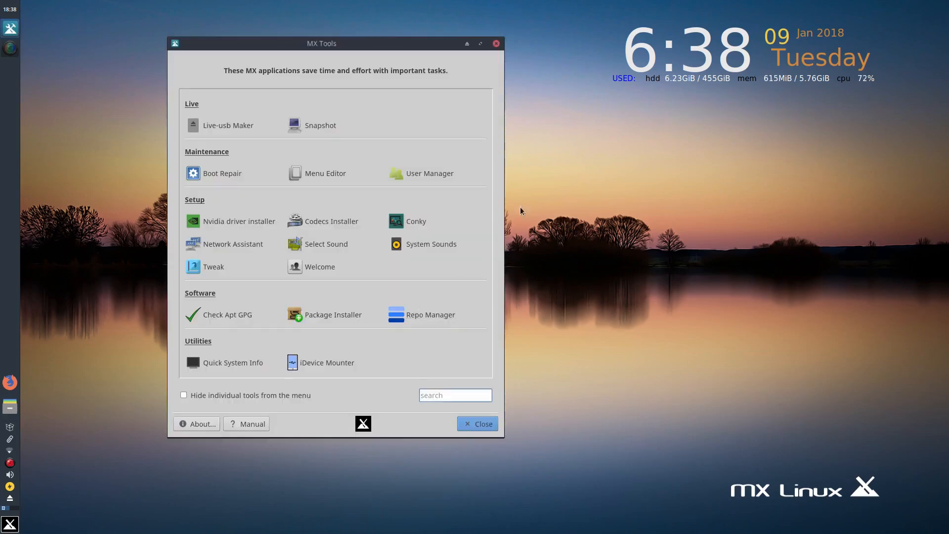
mouse_move(523, 277)
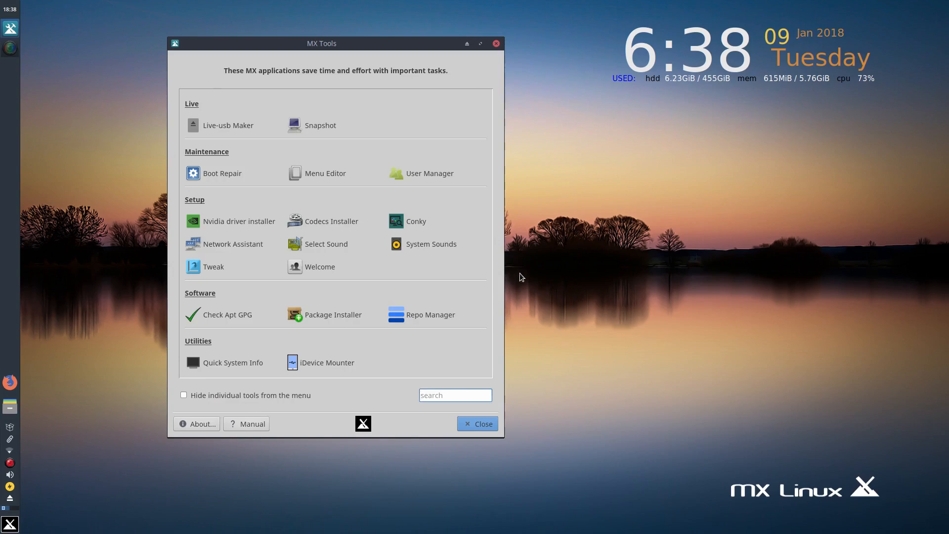
mouse_move(528, 285)
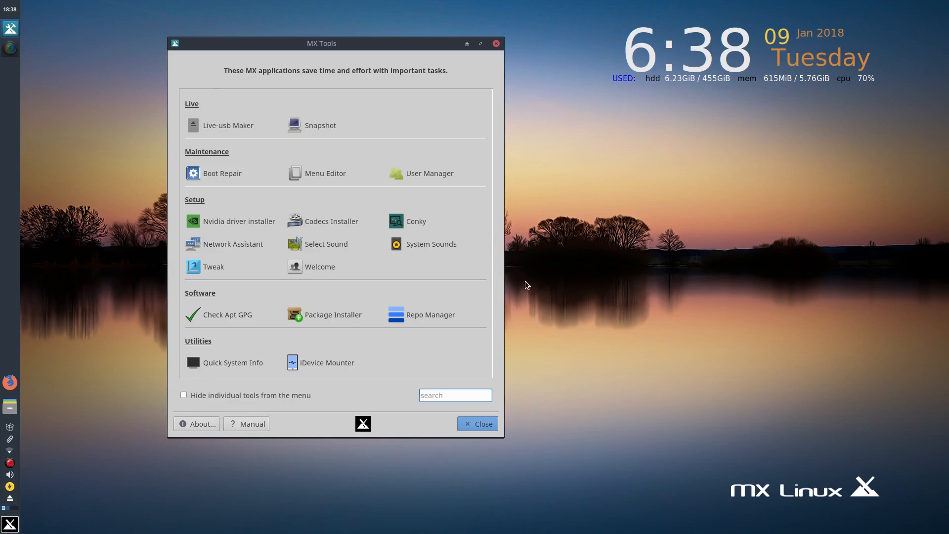
mouse_move(524, 285)
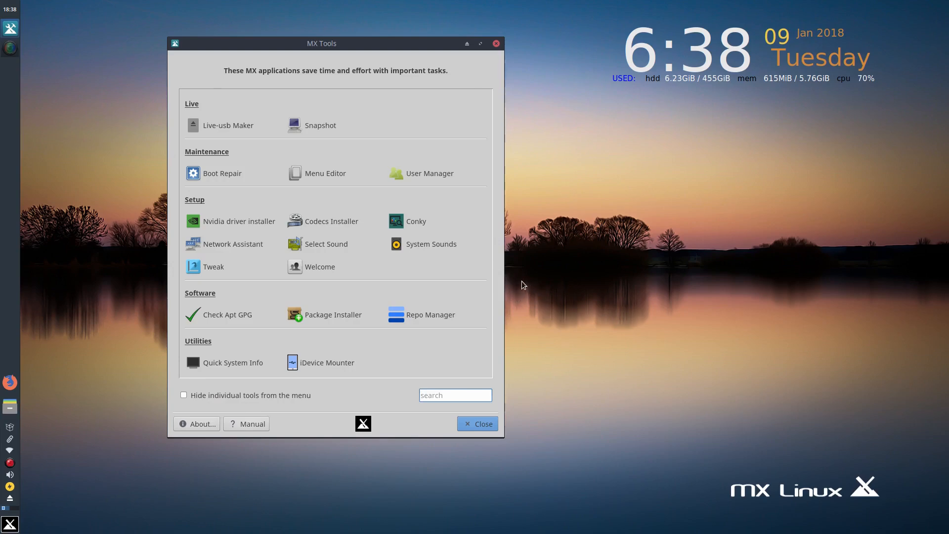
mouse_move(514, 280)
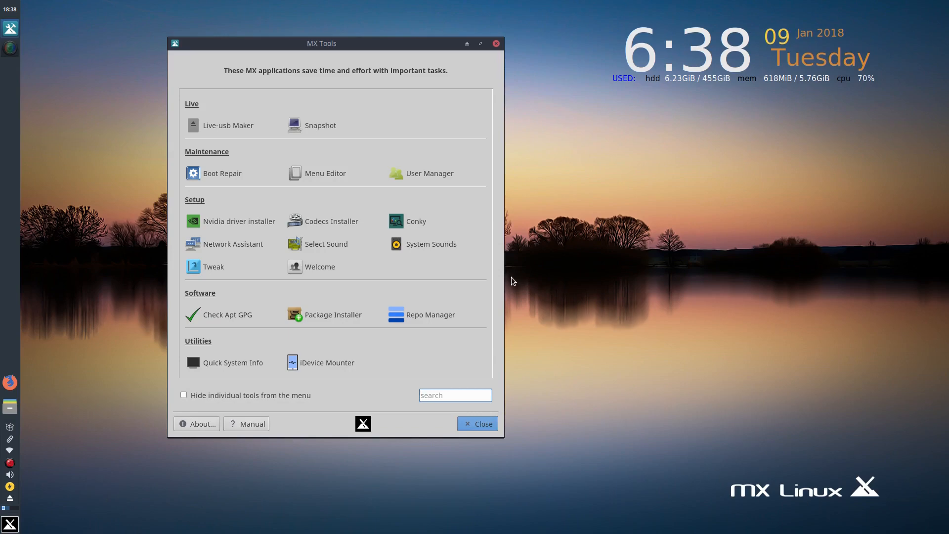
mouse_move(347, 160)
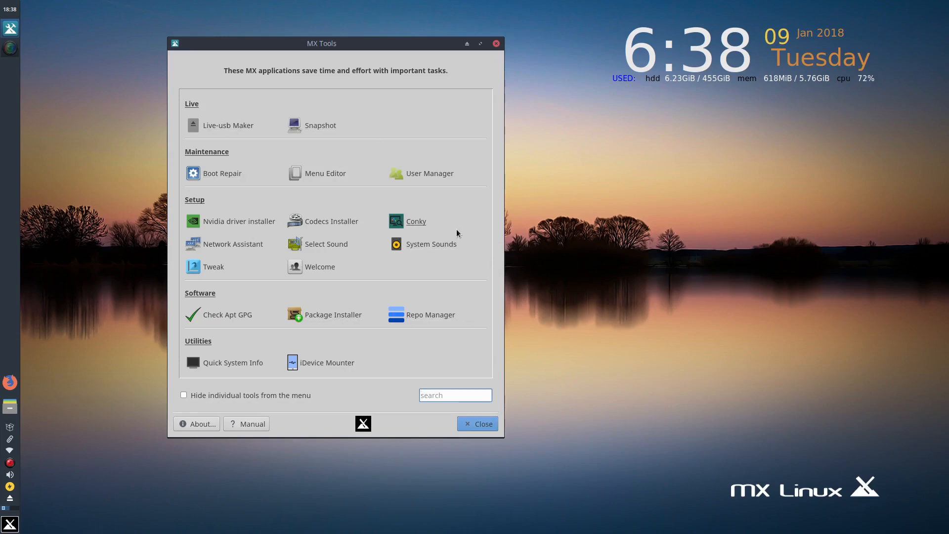
mouse_move(237, 225)
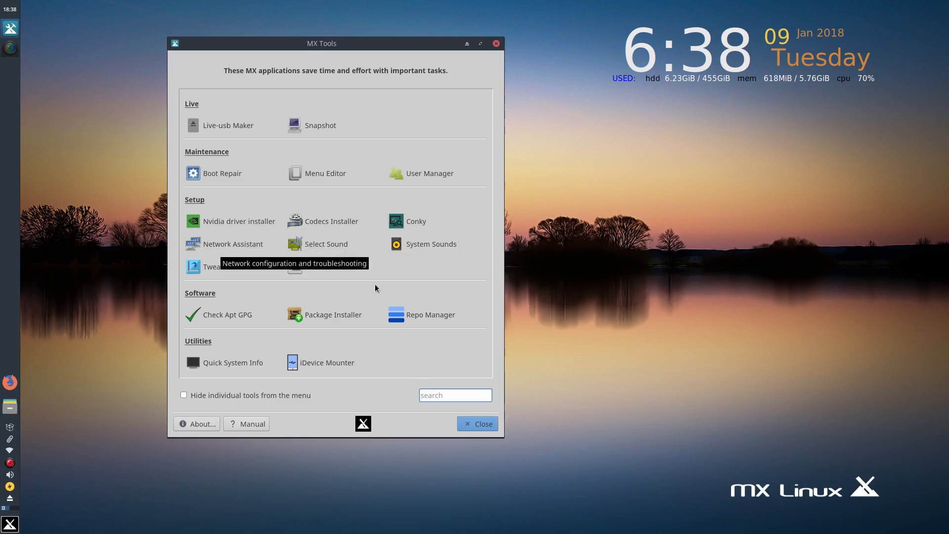
mouse_move(408, 231)
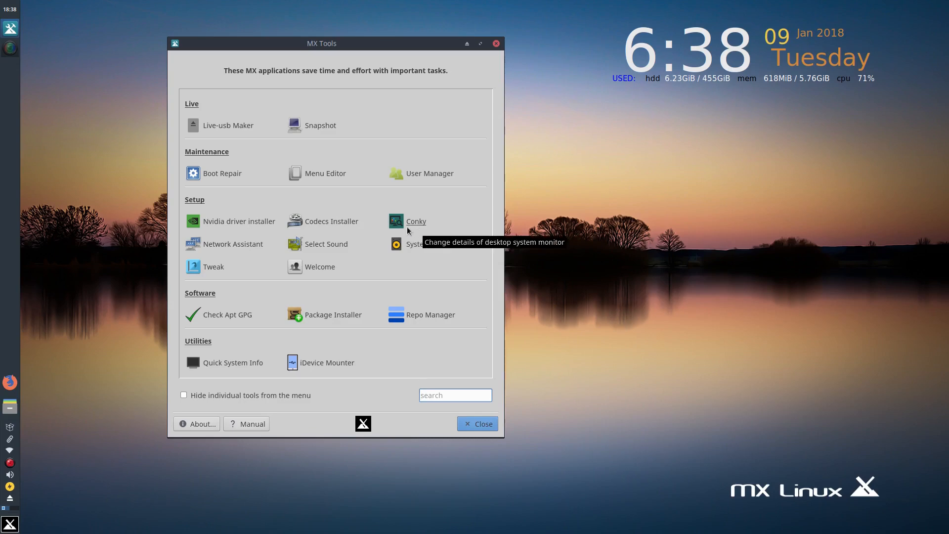
mouse_move(332, 228)
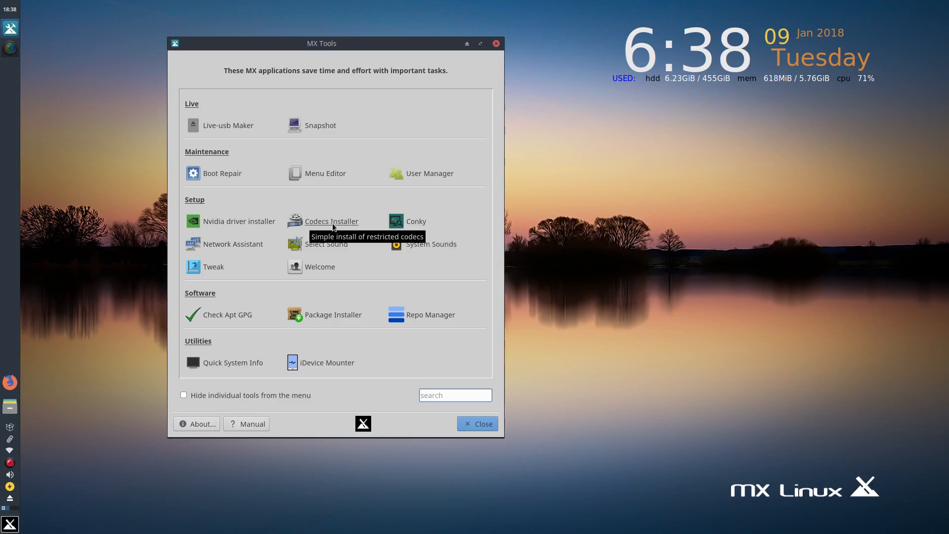
mouse_move(363, 285)
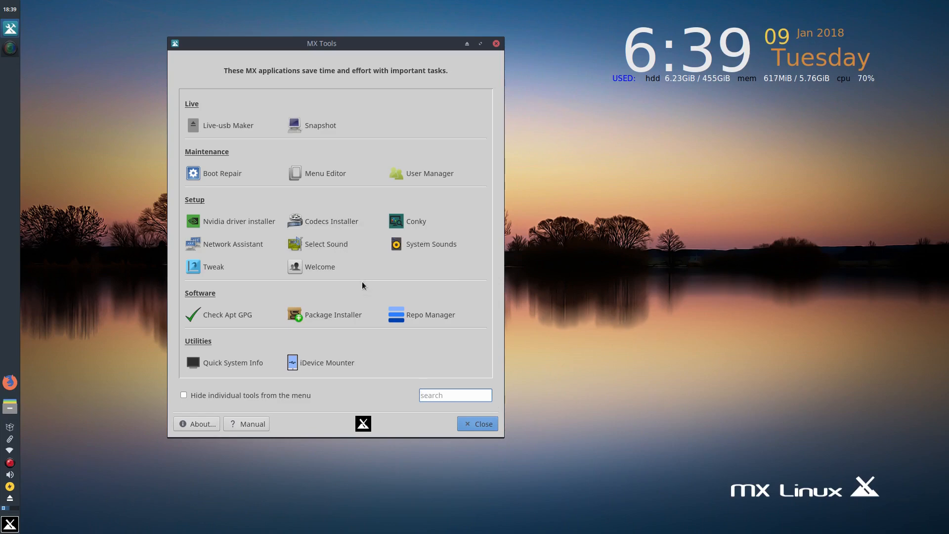
mouse_move(390, 306)
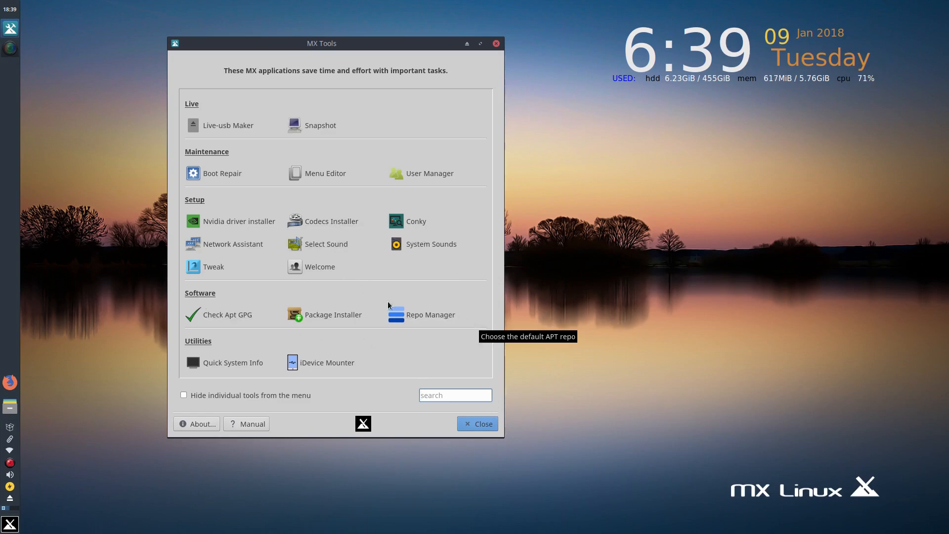
mouse_move(372, 307)
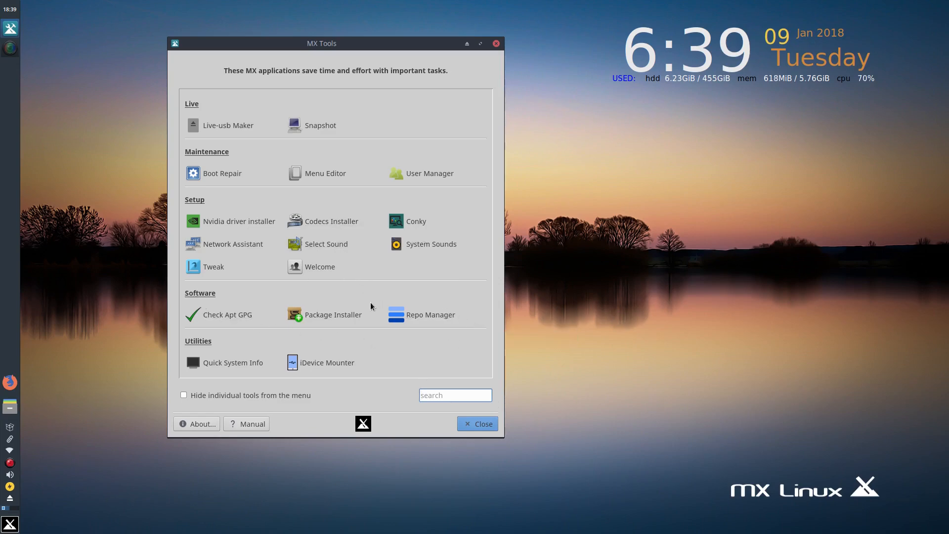
mouse_move(334, 370)
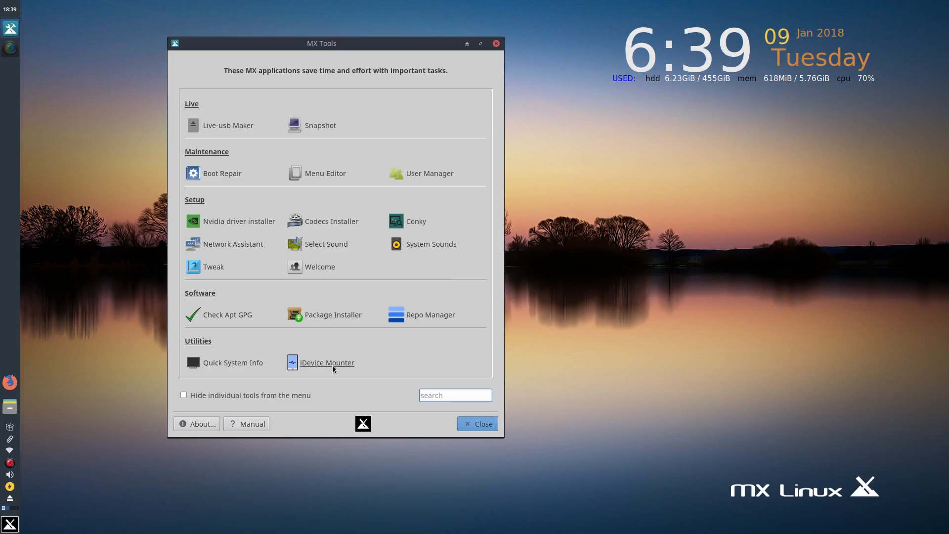
mouse_move(334, 369)
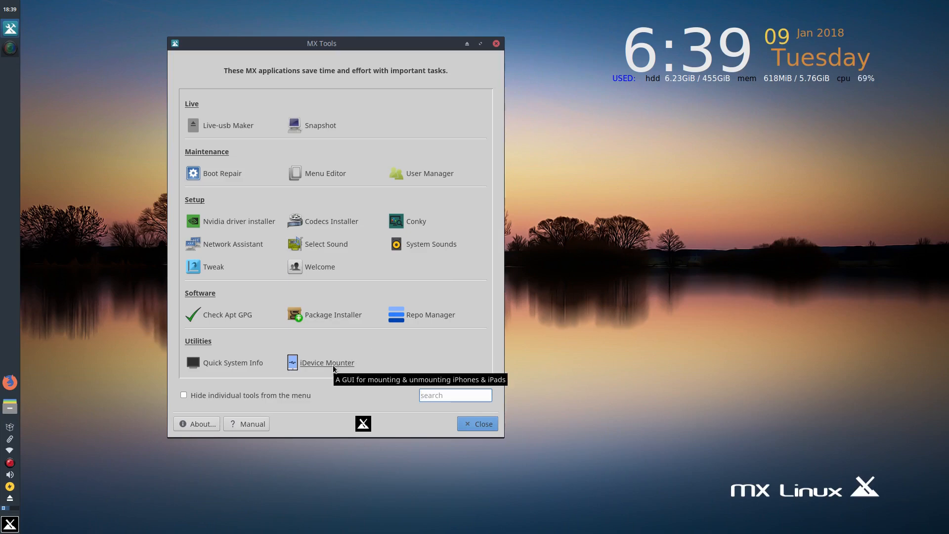
mouse_move(336, 366)
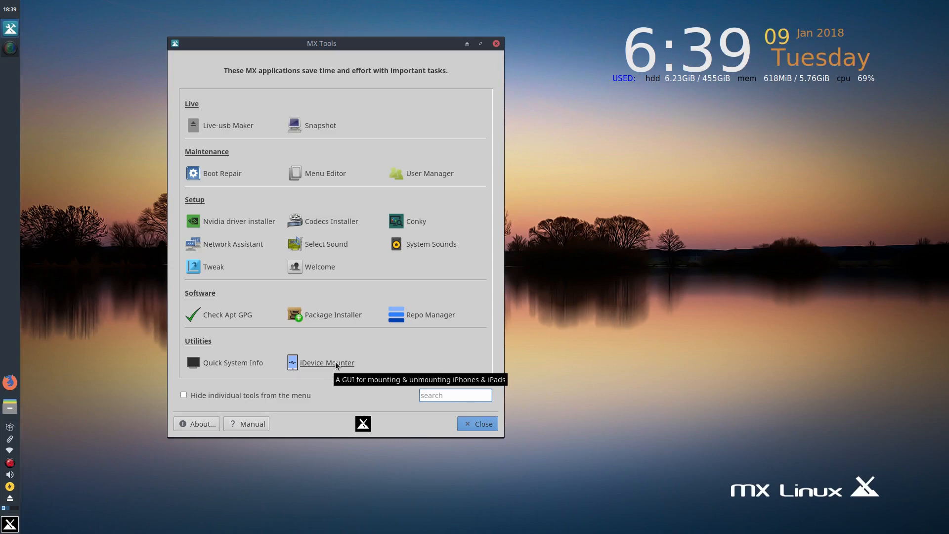
mouse_move(346, 362)
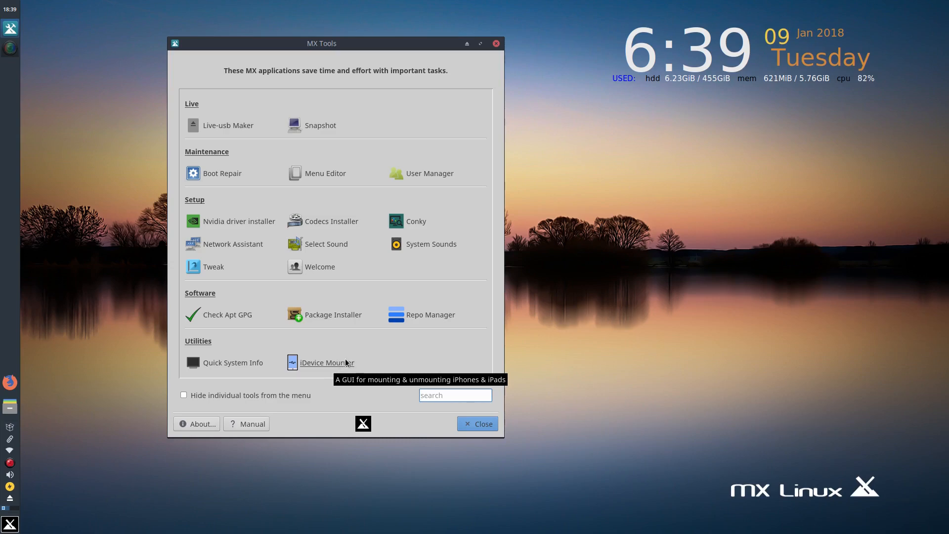
mouse_move(259, 358)
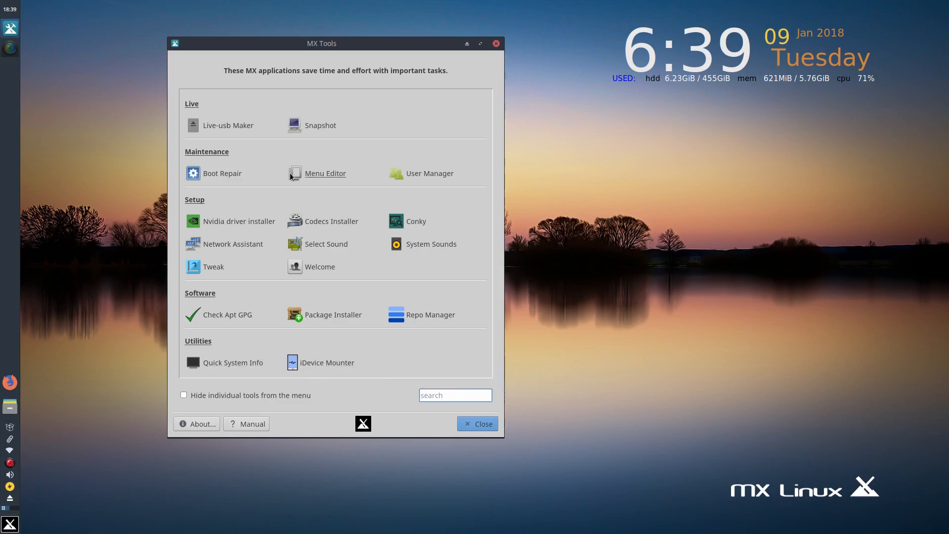
mouse_move(235, 133)
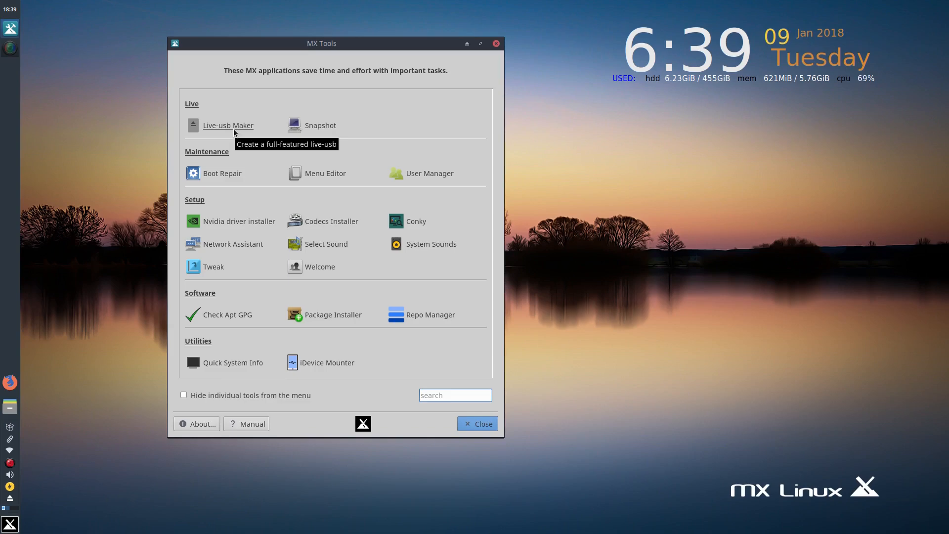
mouse_move(216, 137)
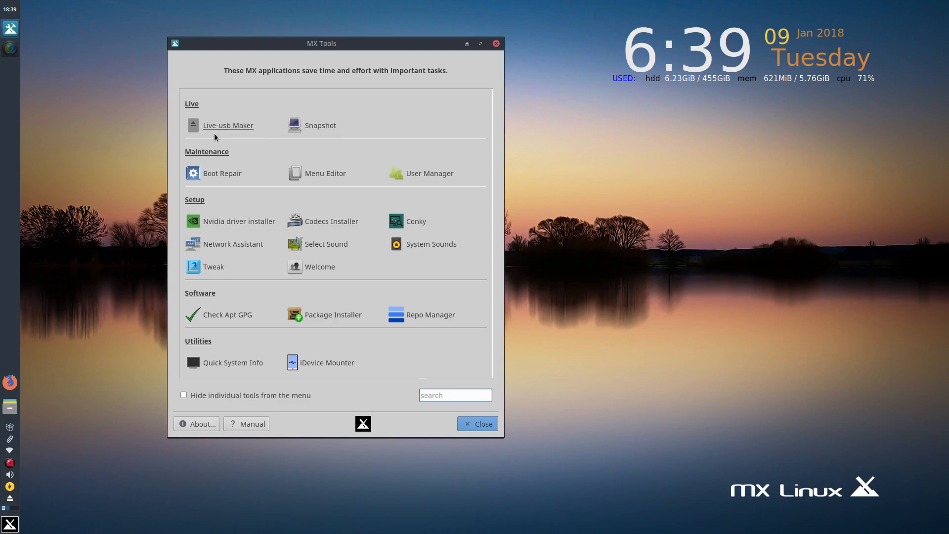
mouse_move(241, 117)
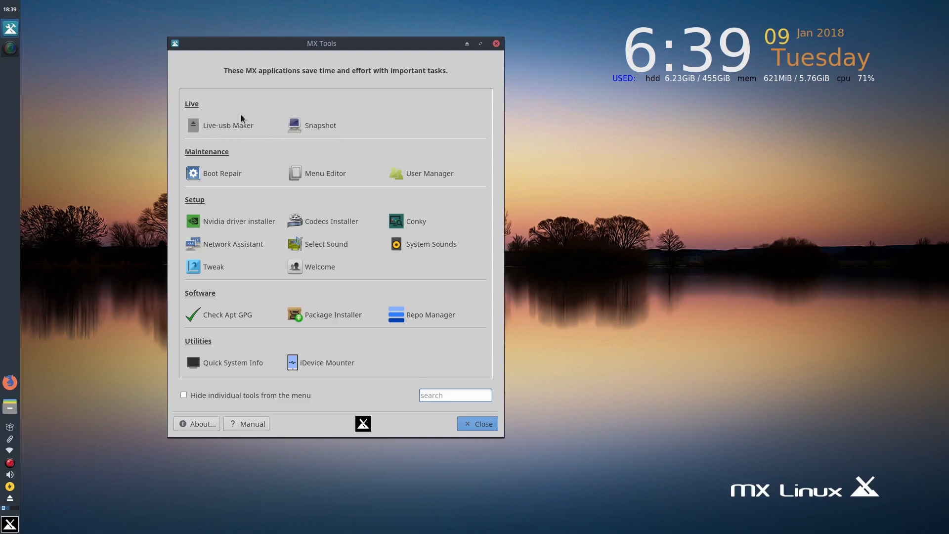
mouse_move(270, 138)
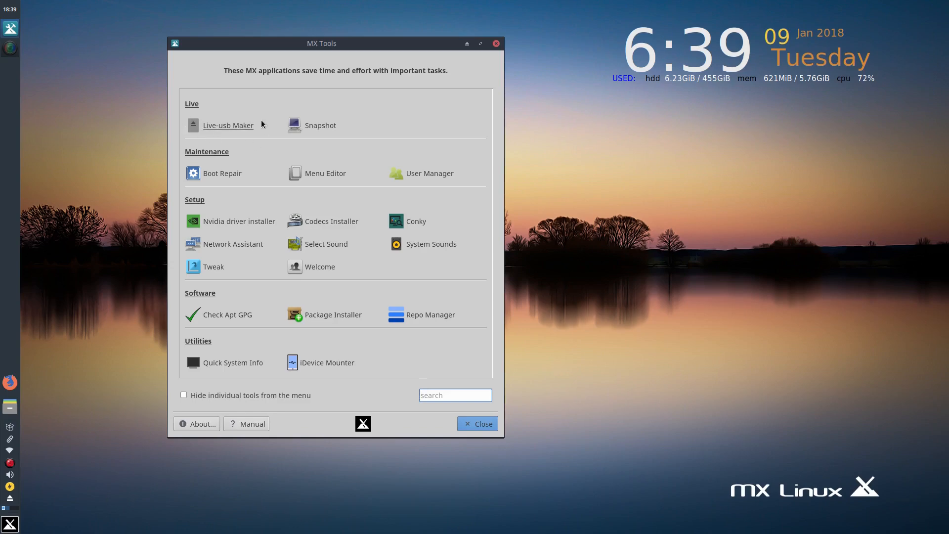
mouse_move(261, 125)
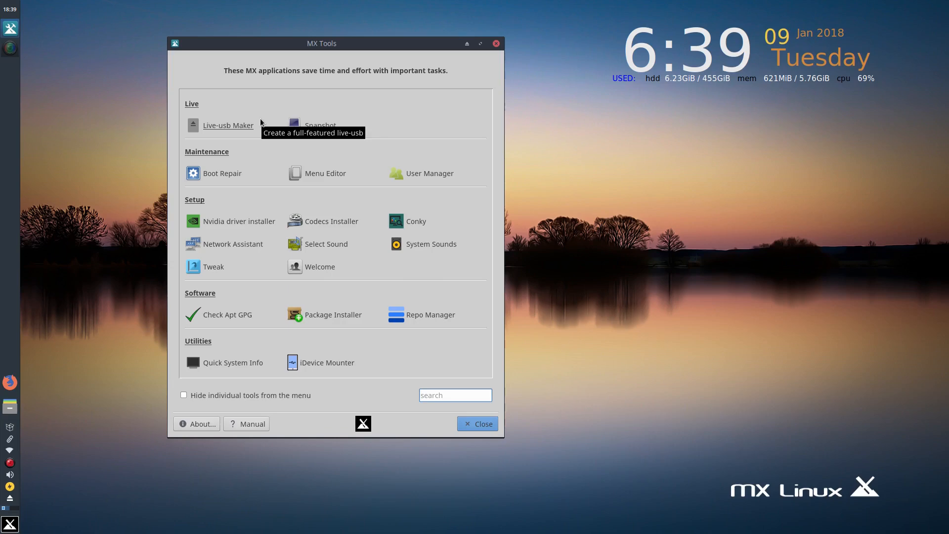
mouse_move(342, 128)
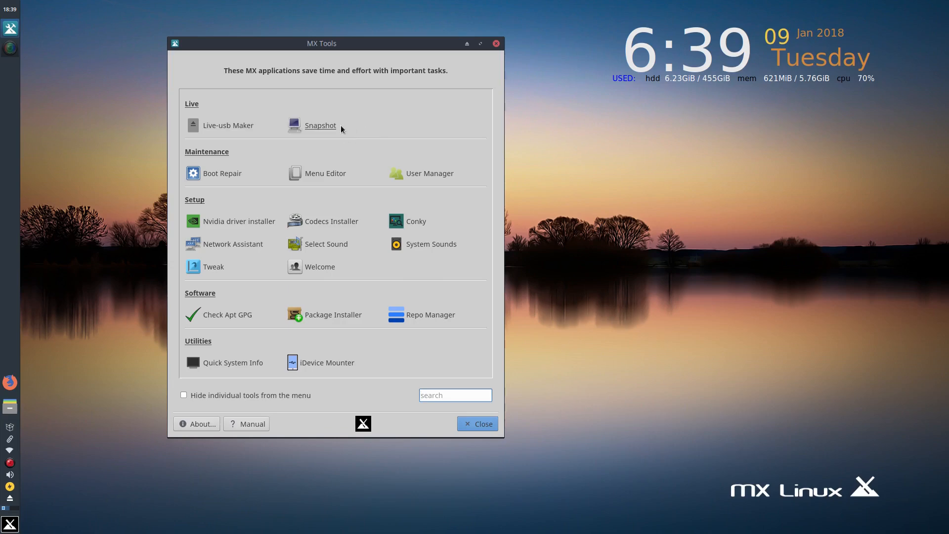
mouse_move(326, 127)
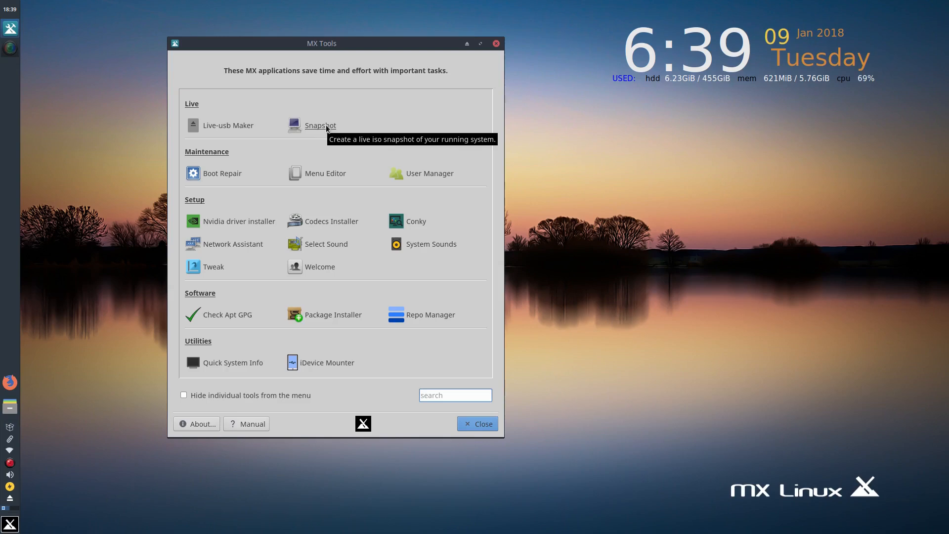
mouse_move(224, 126)
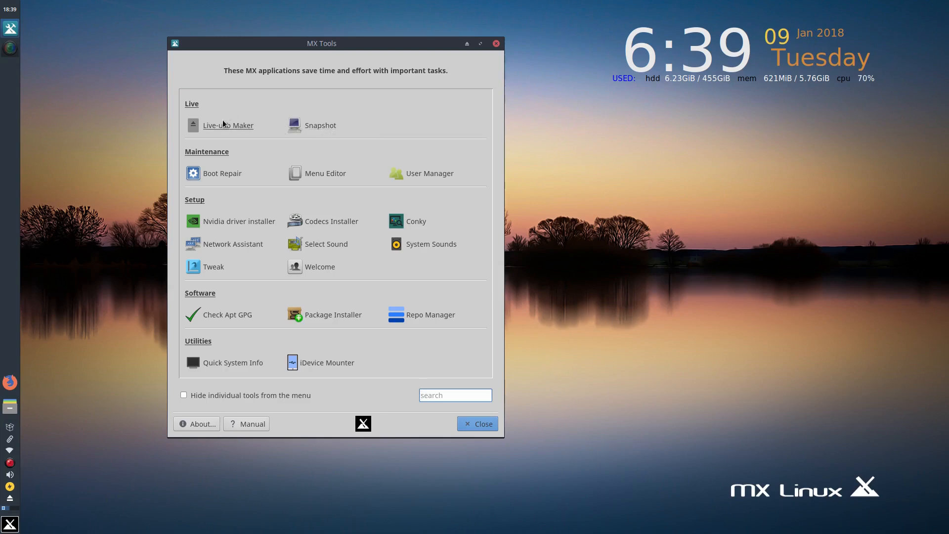
mouse_move(228, 131)
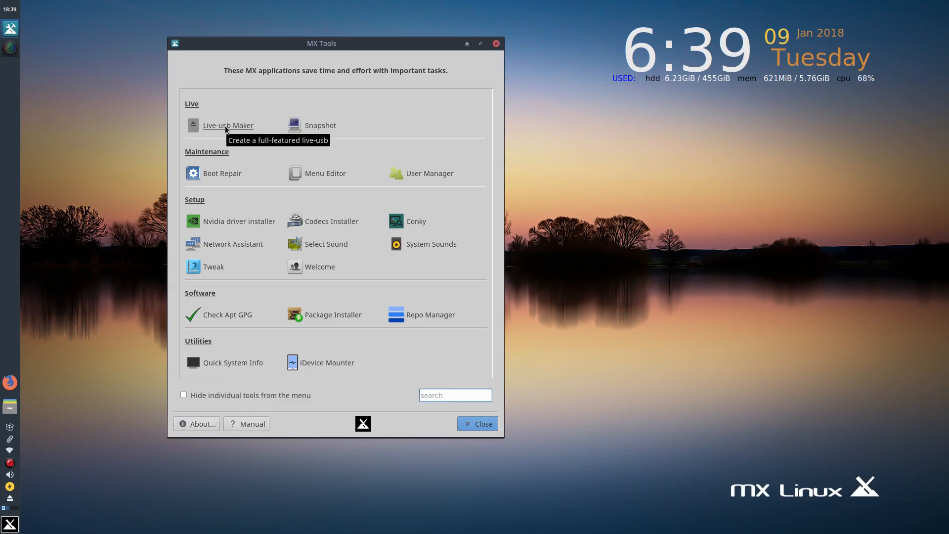
mouse_move(216, 160)
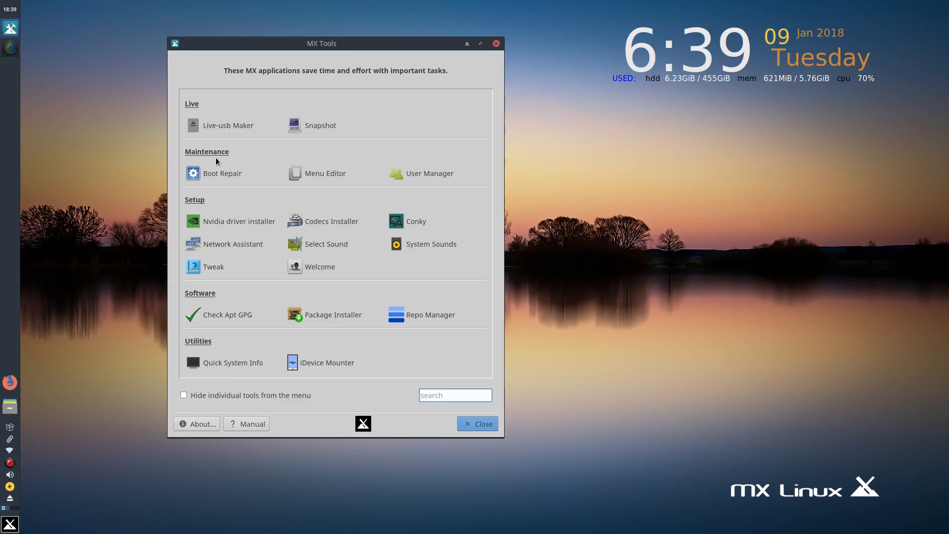
mouse_move(311, 183)
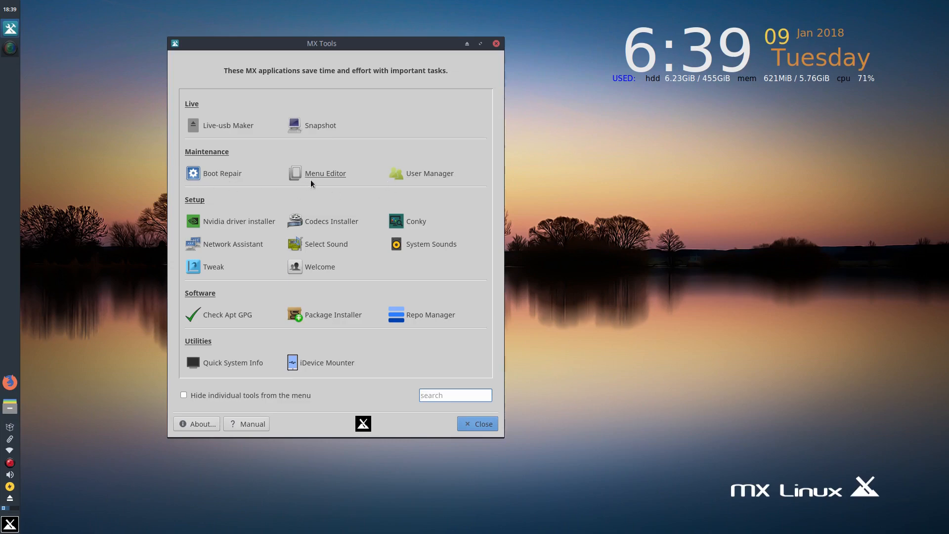
mouse_move(519, 247)
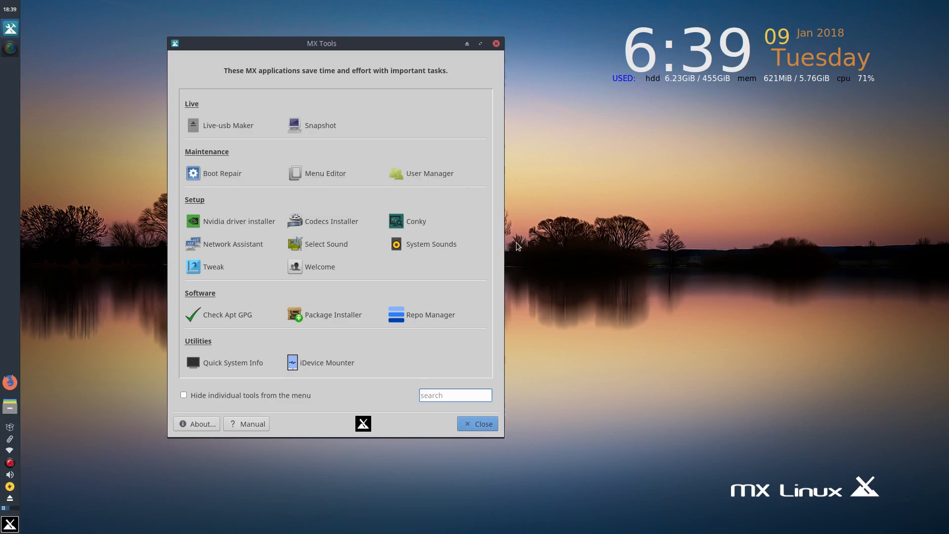
mouse_move(526, 334)
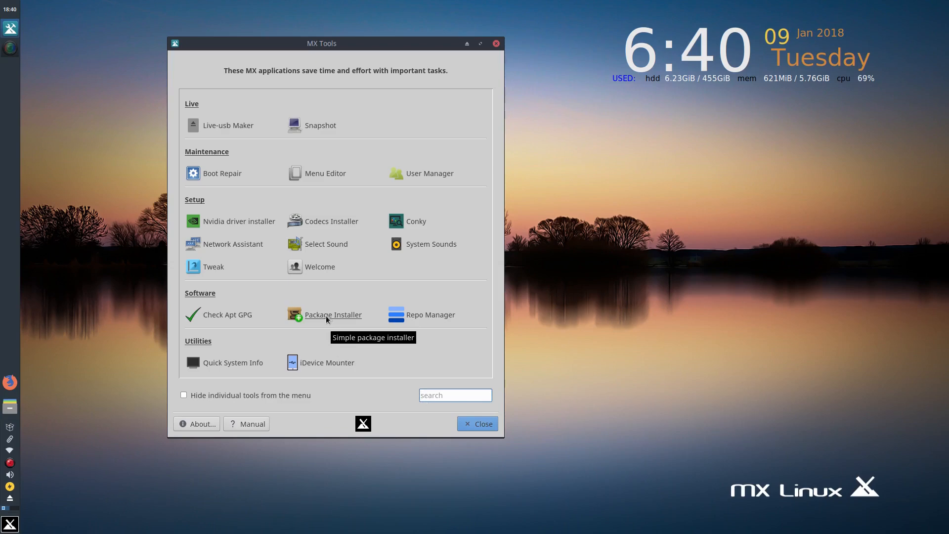
Step: Launch MX Package Installer from MX Tools and authenticate with the admin password
click(333, 315)
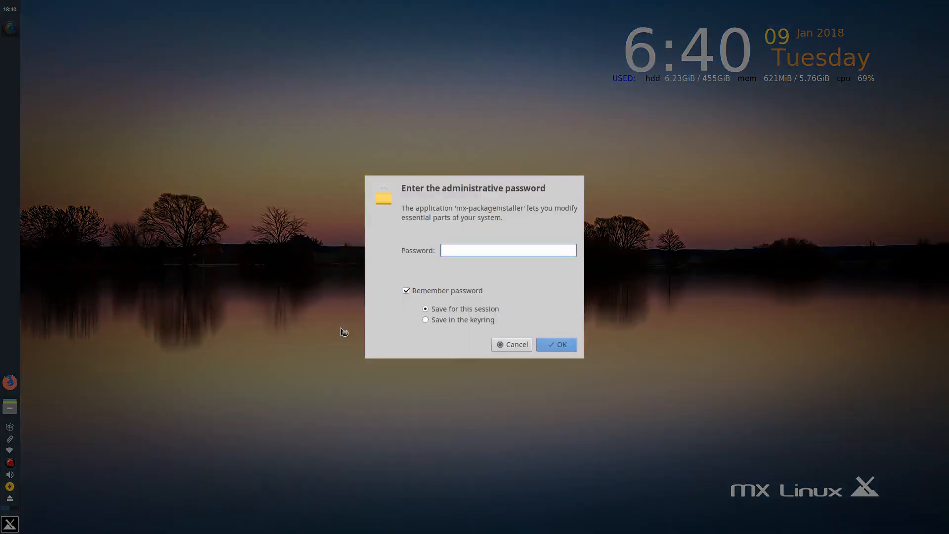
text(••)
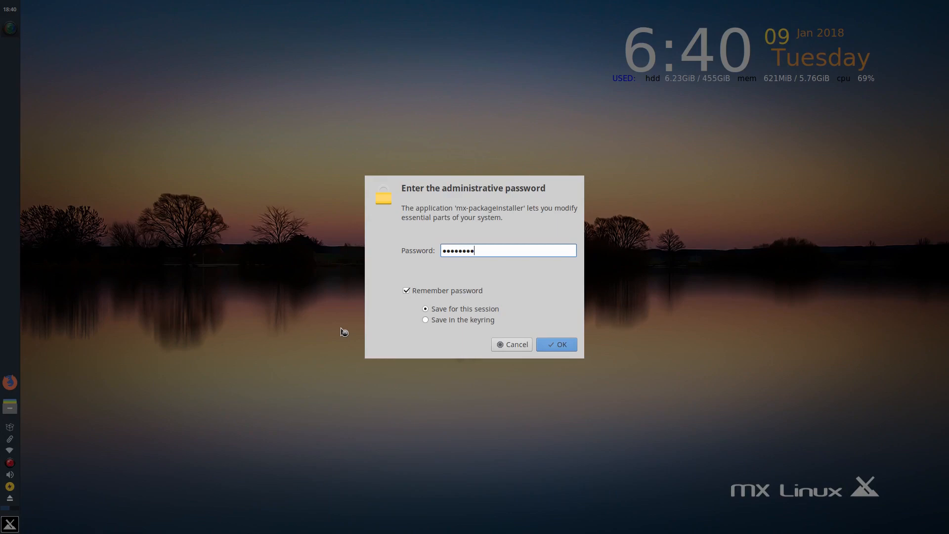
click(556, 344)
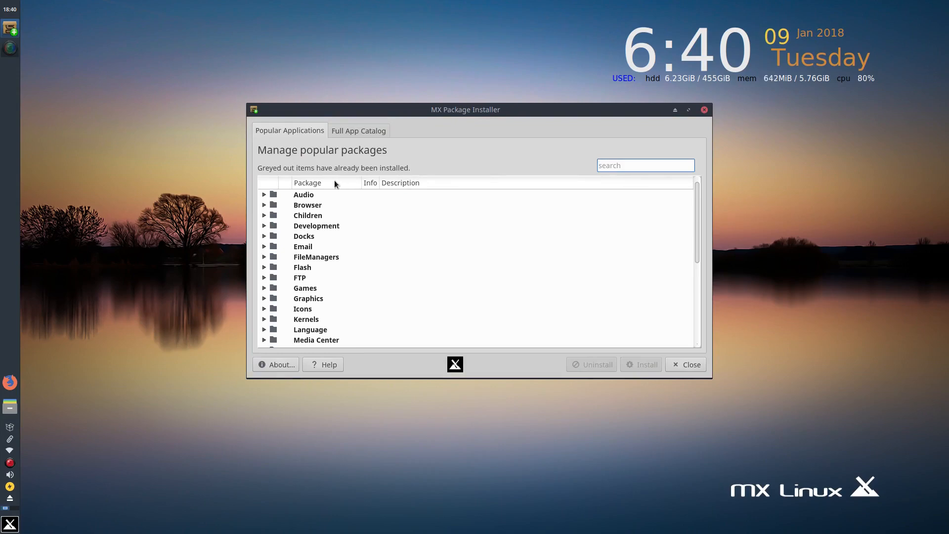
mouse_move(300, 166)
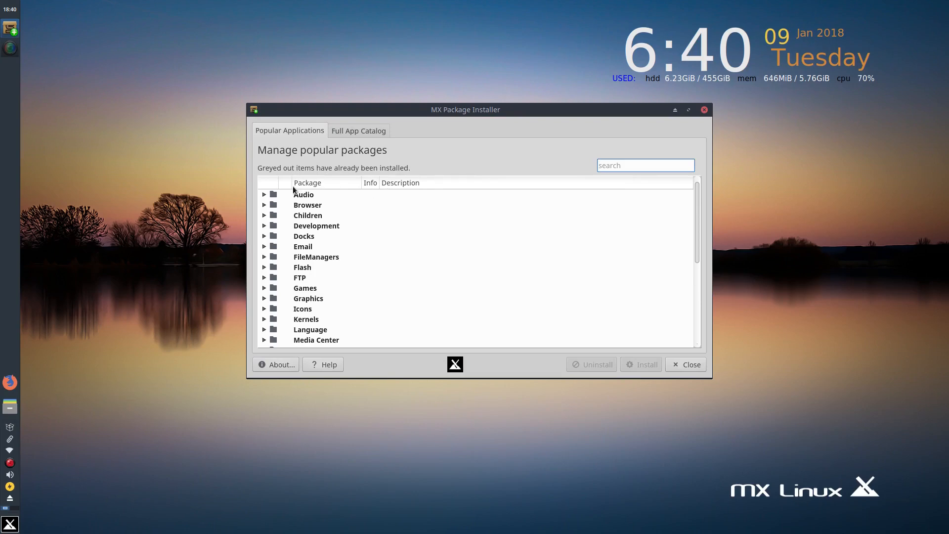
Step: Tick Audacity under Audio, then browse the Browser and Docks categories and the rest of the list
click(265, 195)
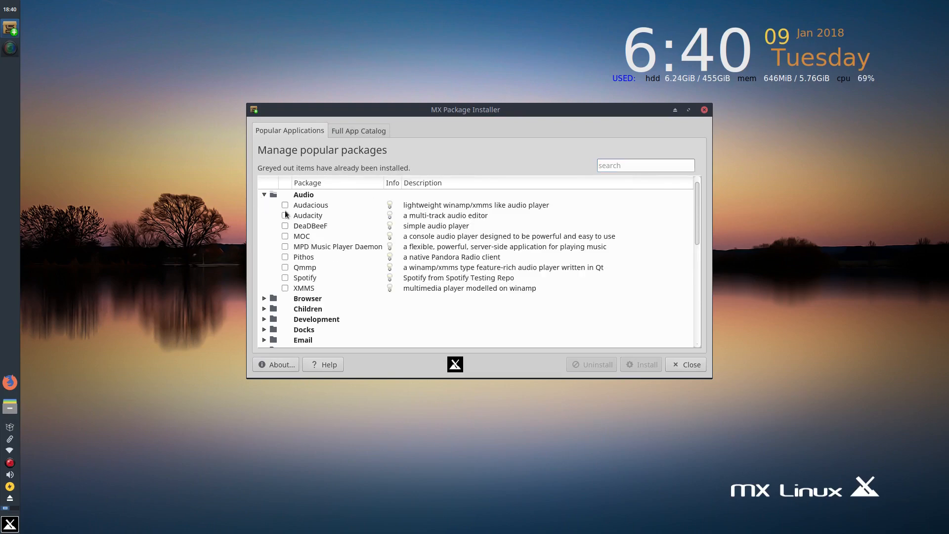
click(285, 216)
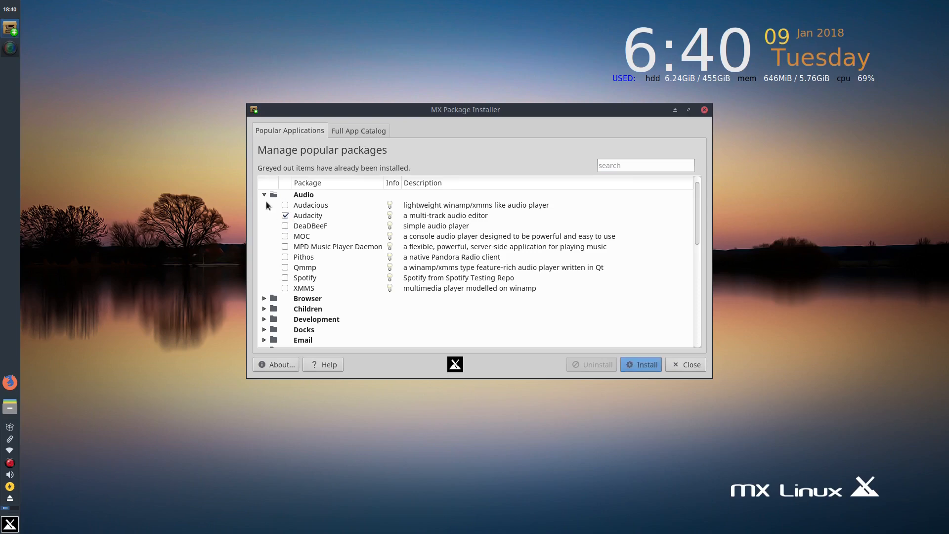
click(265, 194)
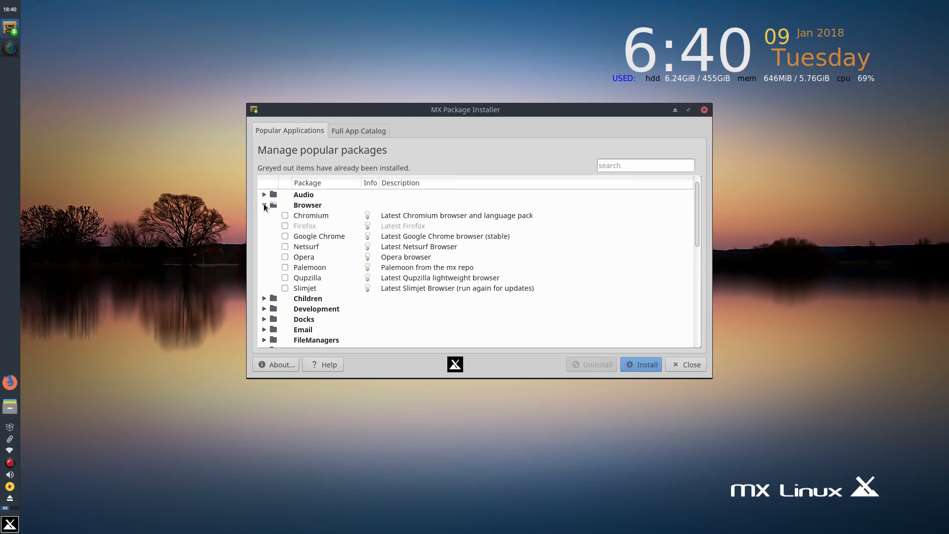
click(264, 205)
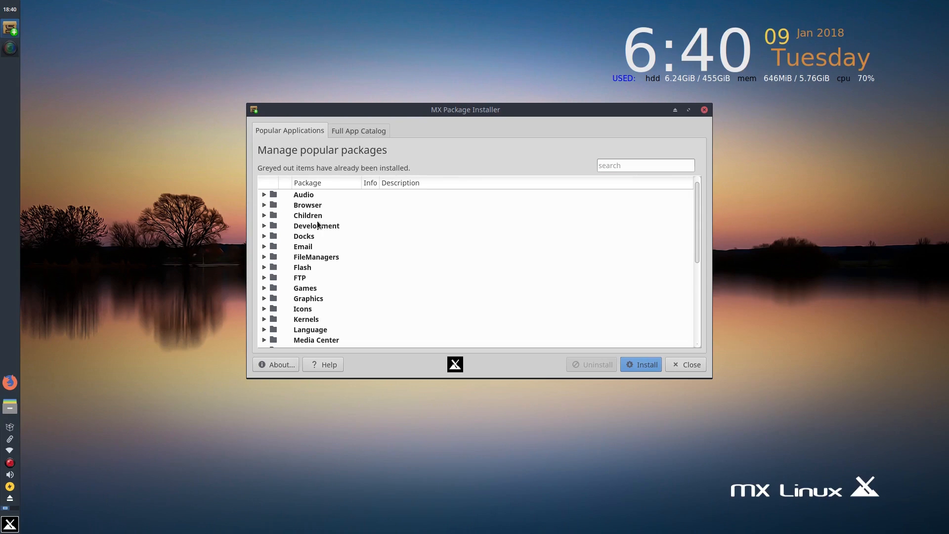
mouse_move(269, 240)
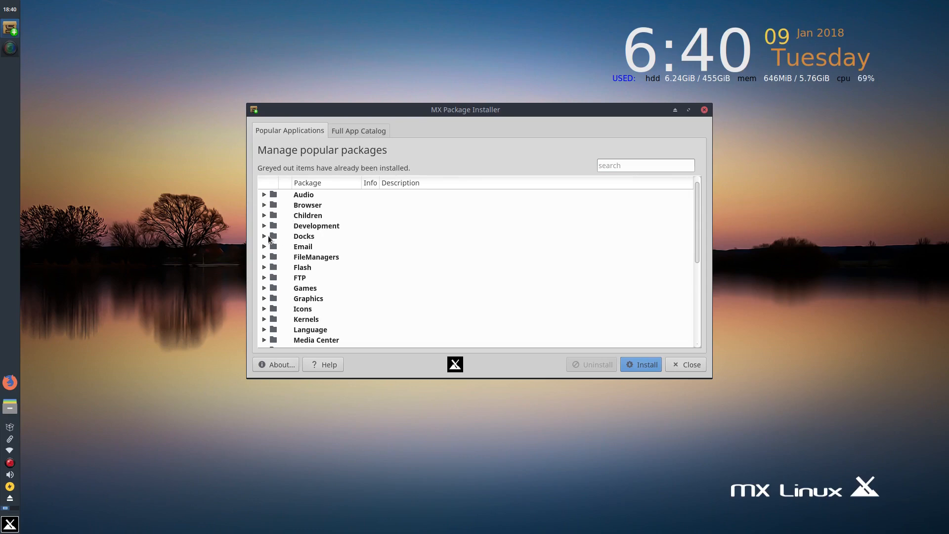
click(264, 235)
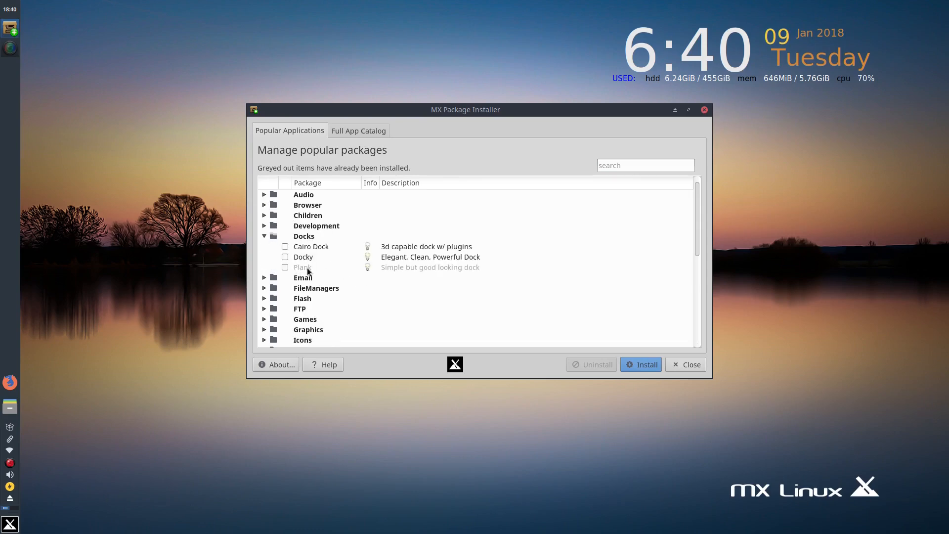
click(265, 236)
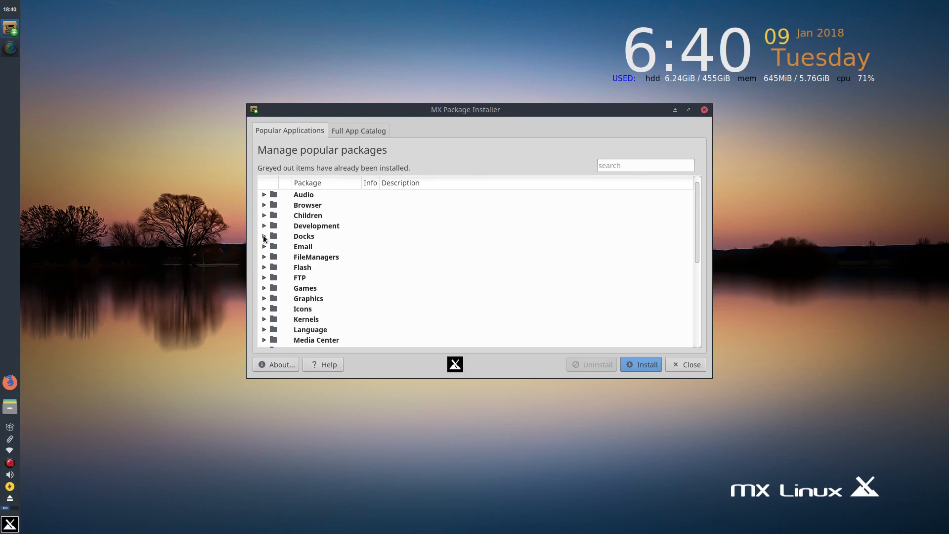
mouse_move(313, 308)
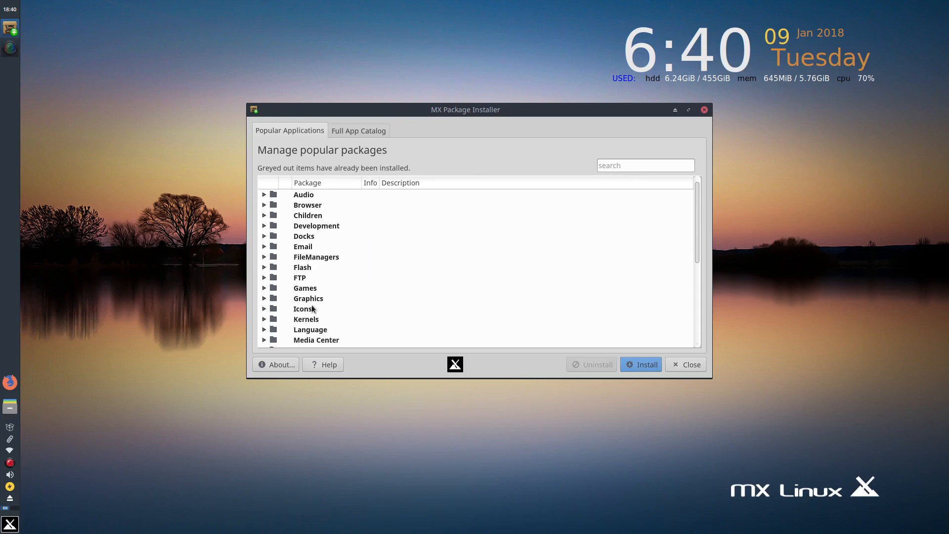
scroll(down, 3)
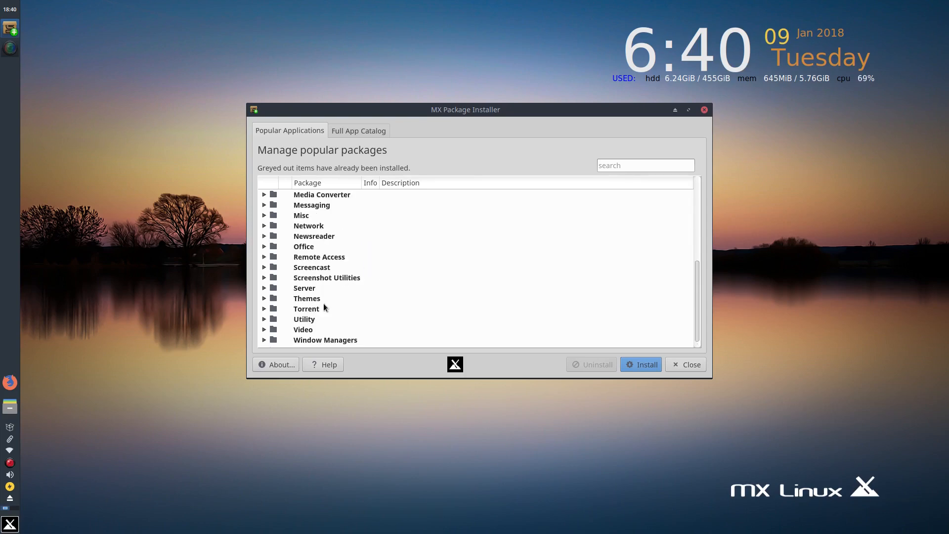
mouse_move(267, 334)
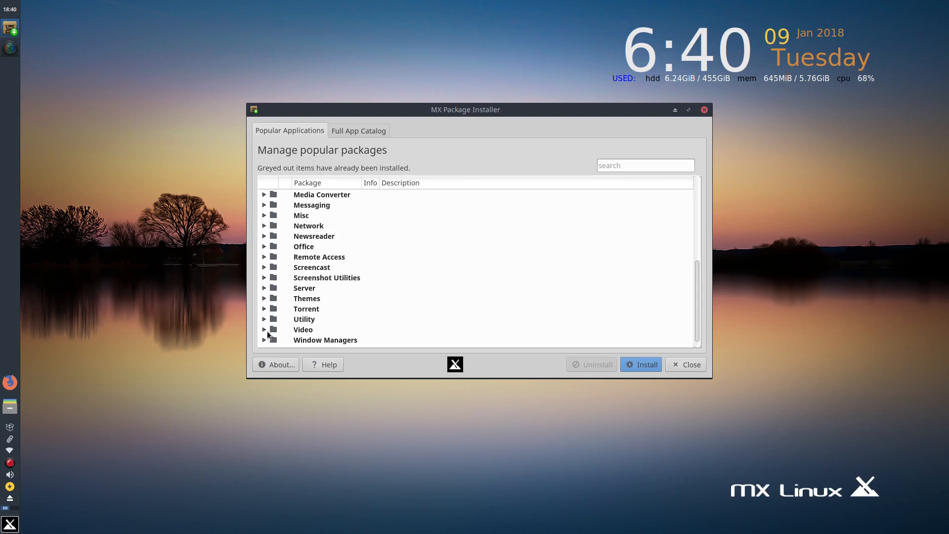
mouse_move(337, 325)
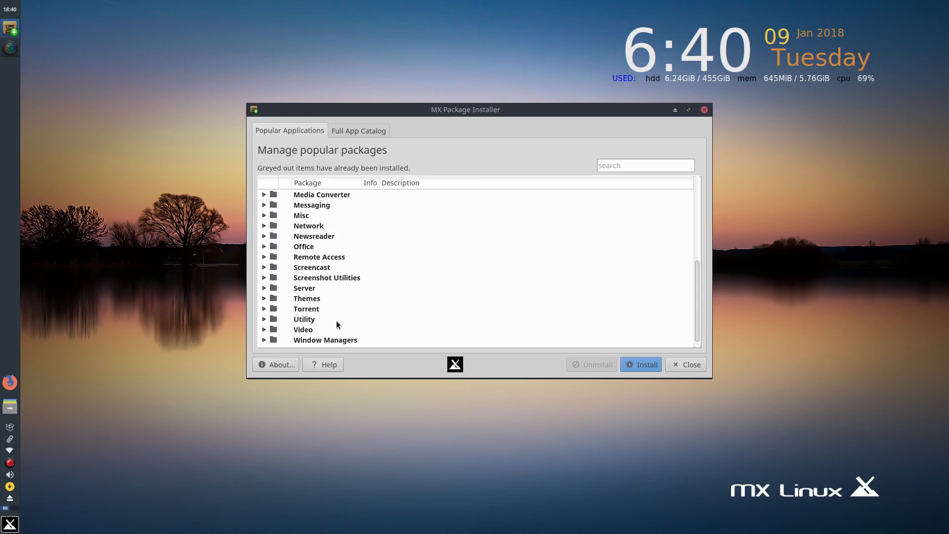
mouse_move(415, 164)
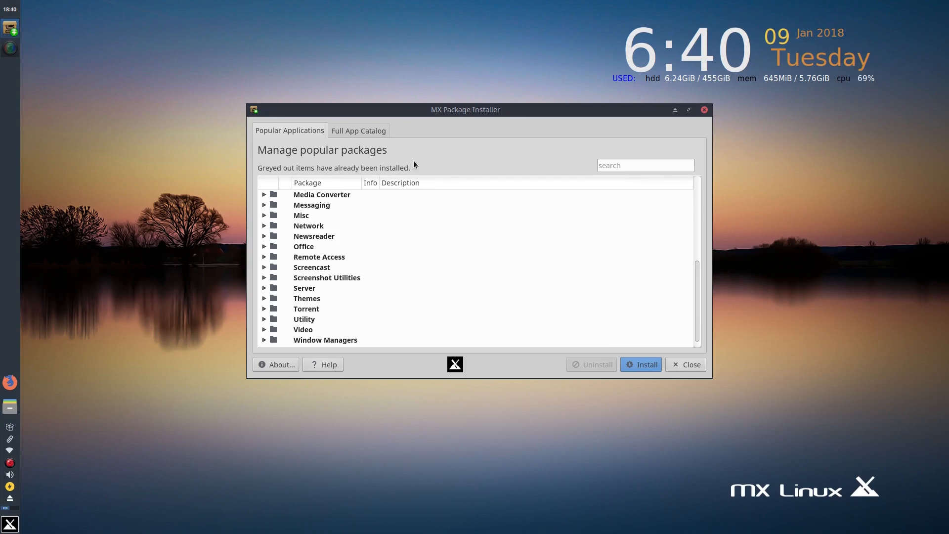
mouse_move(368, 132)
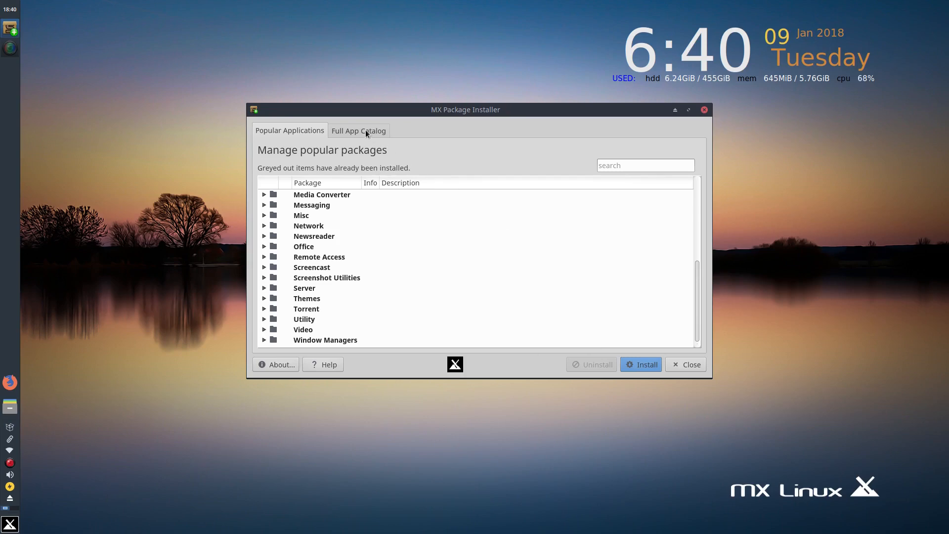
mouse_move(355, 134)
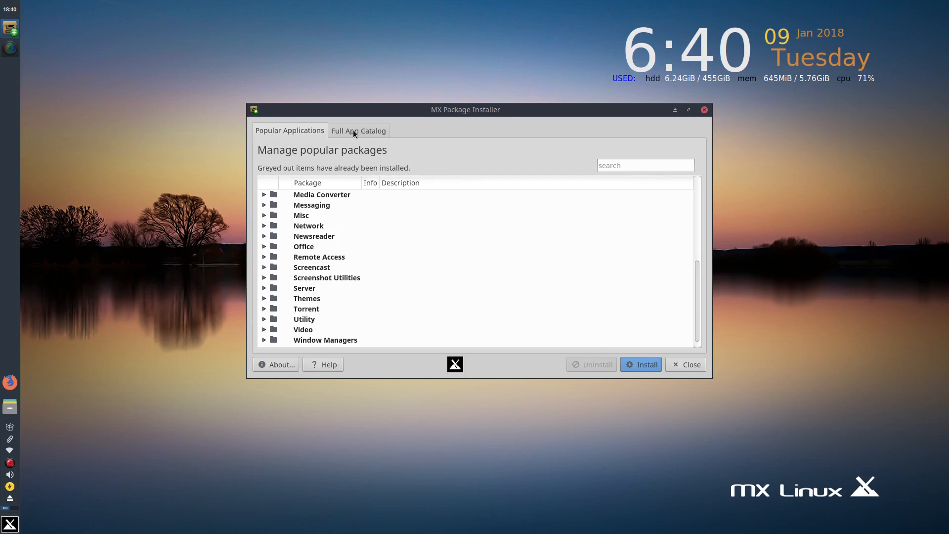
Step: Switch to the Full App Catalog and load it from the Stable Repo
click(358, 131)
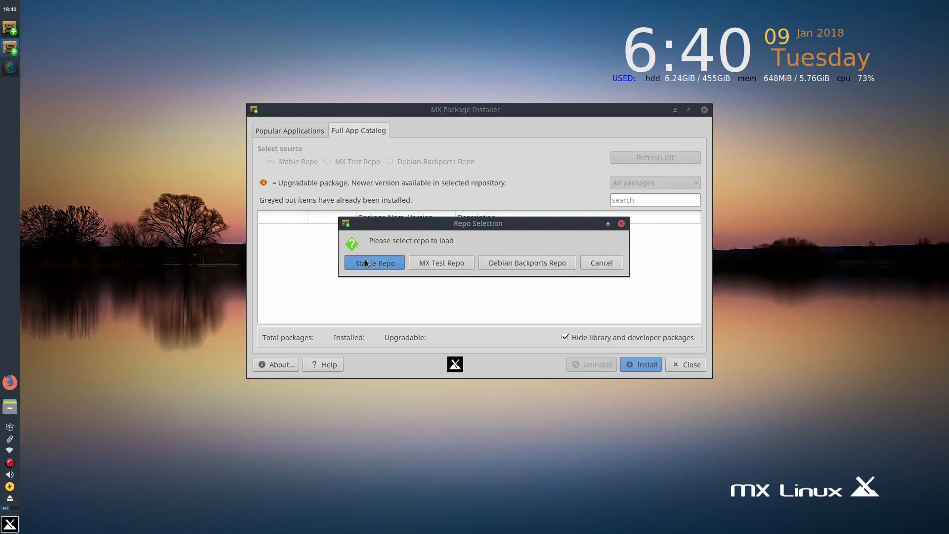
click(374, 263)
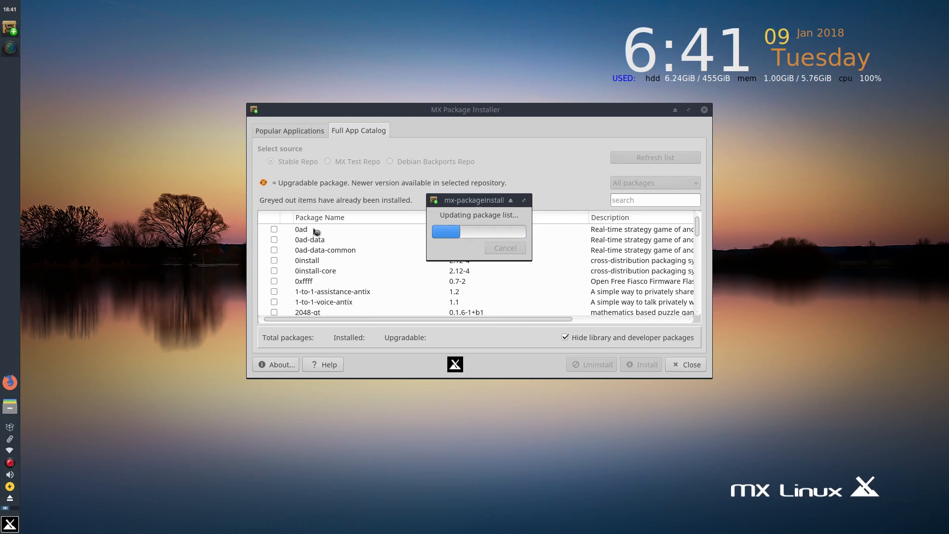
mouse_move(628, 244)
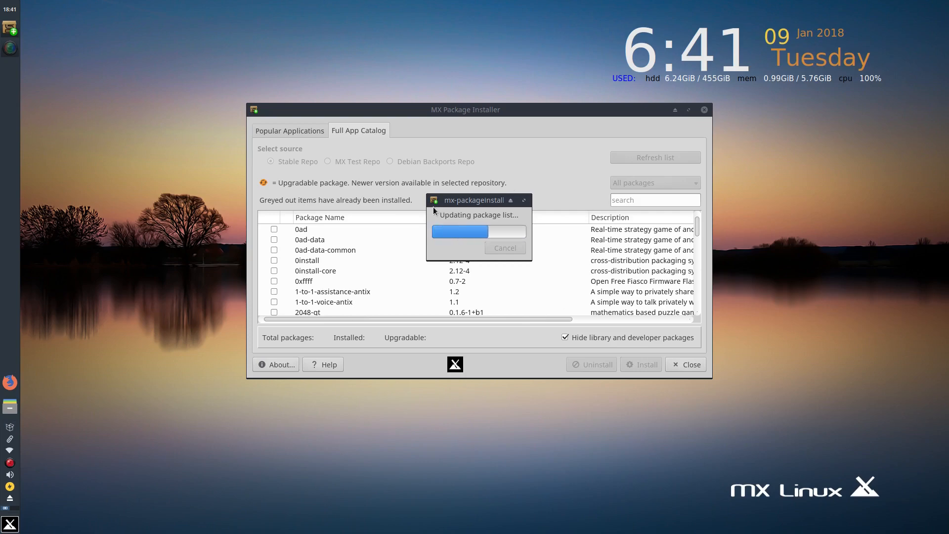
mouse_move(410, 294)
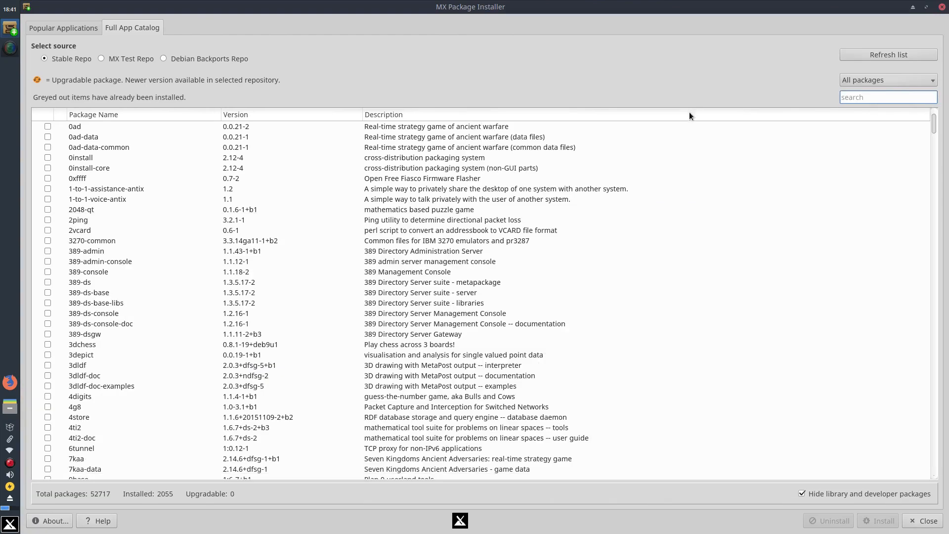
mouse_move(353, 285)
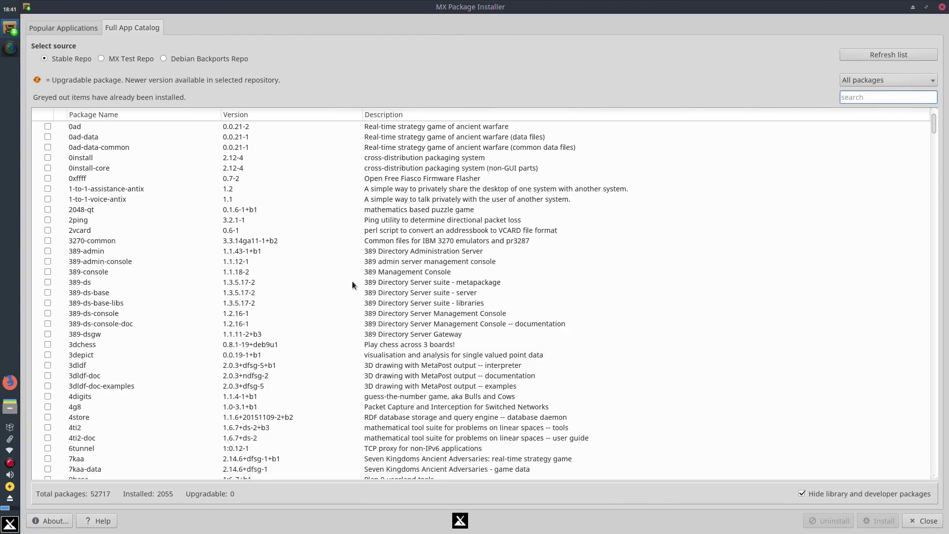
Step: Browse the Stable Repo catalog, select 3dchess, and unmaximize the installer window
scroll(down, 3)
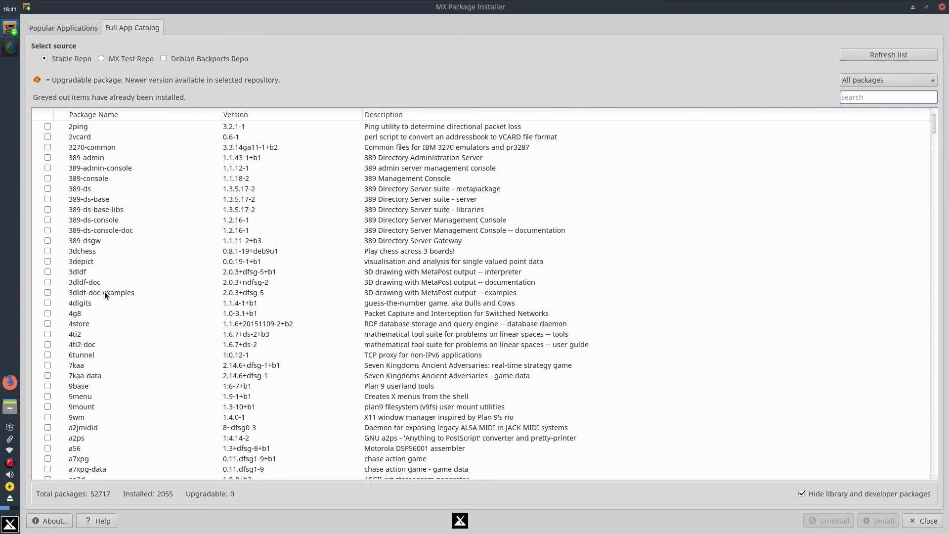
click(82, 251)
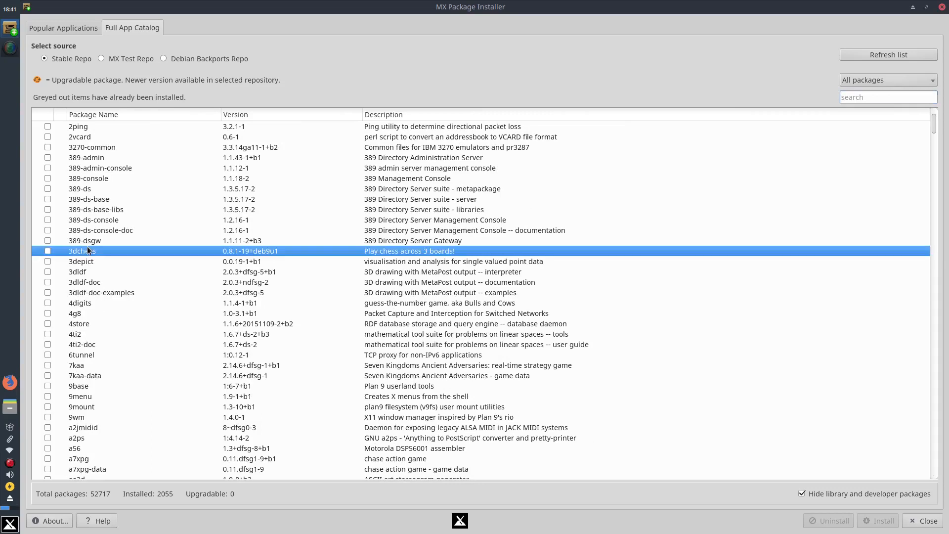
mouse_move(420, 255)
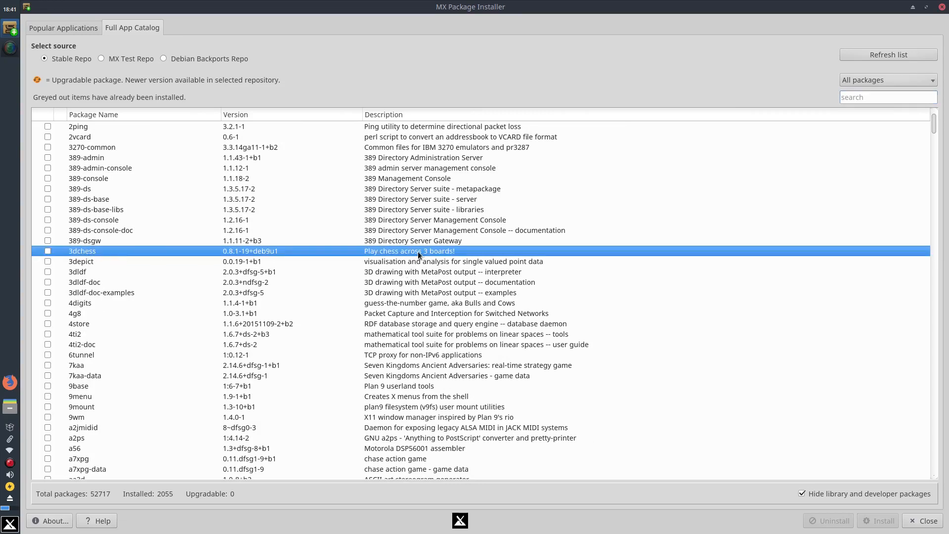
mouse_move(317, 247)
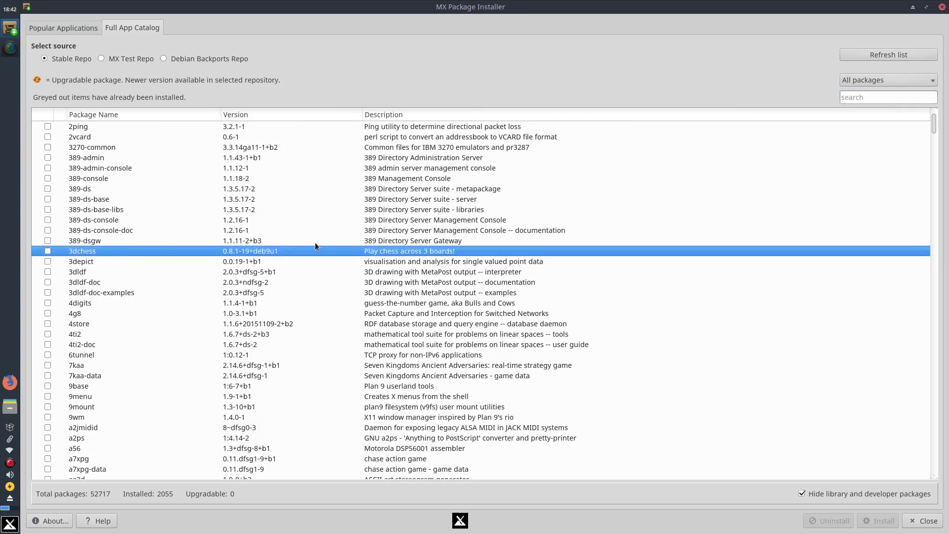
mouse_move(306, 259)
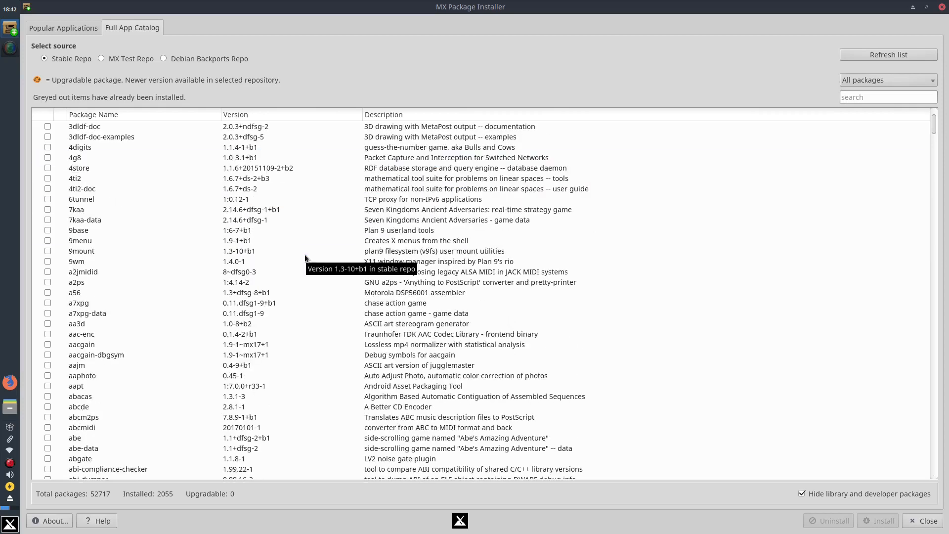
scroll(down, 3)
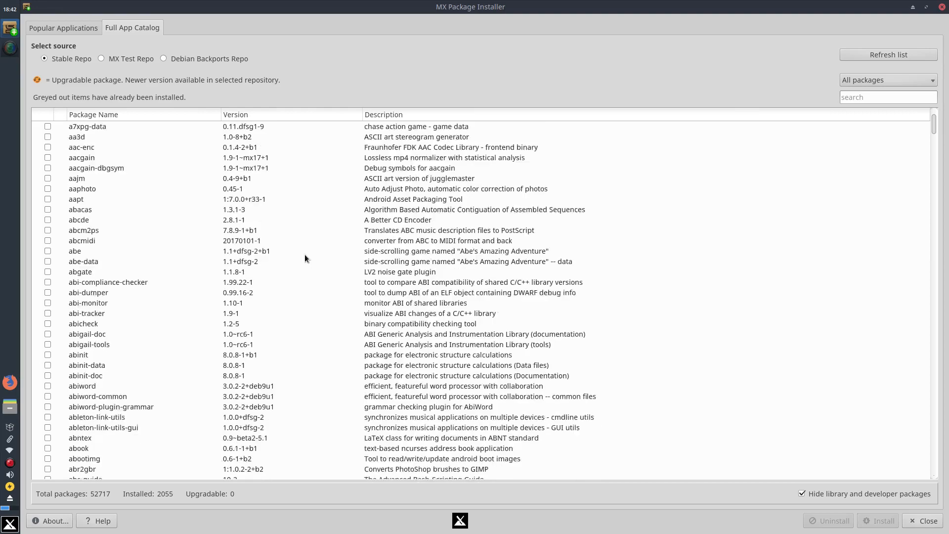
scroll(down, 3)
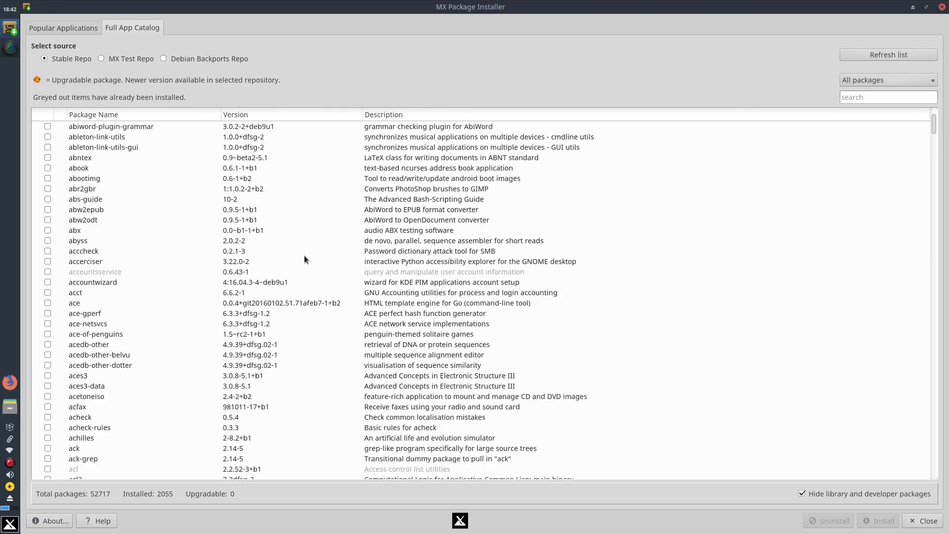
scroll(down, 3)
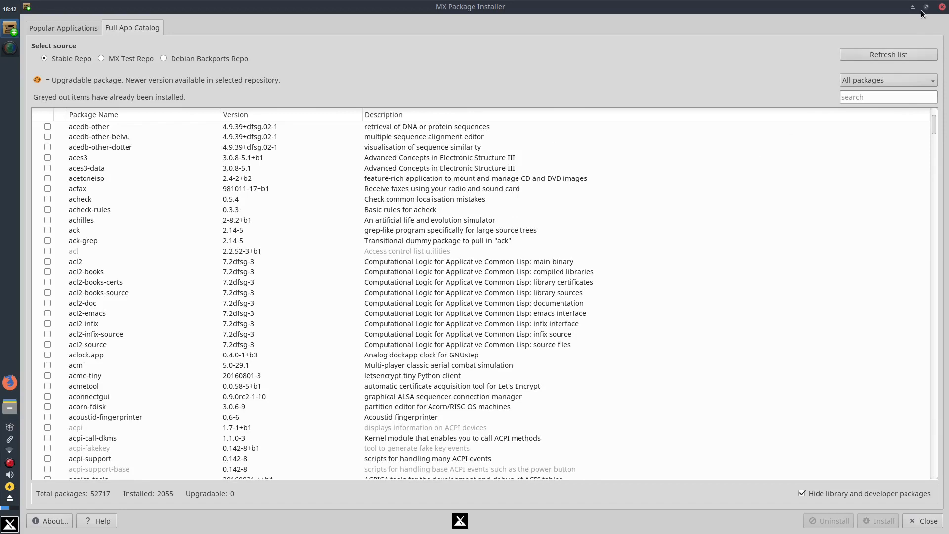
click(926, 6)
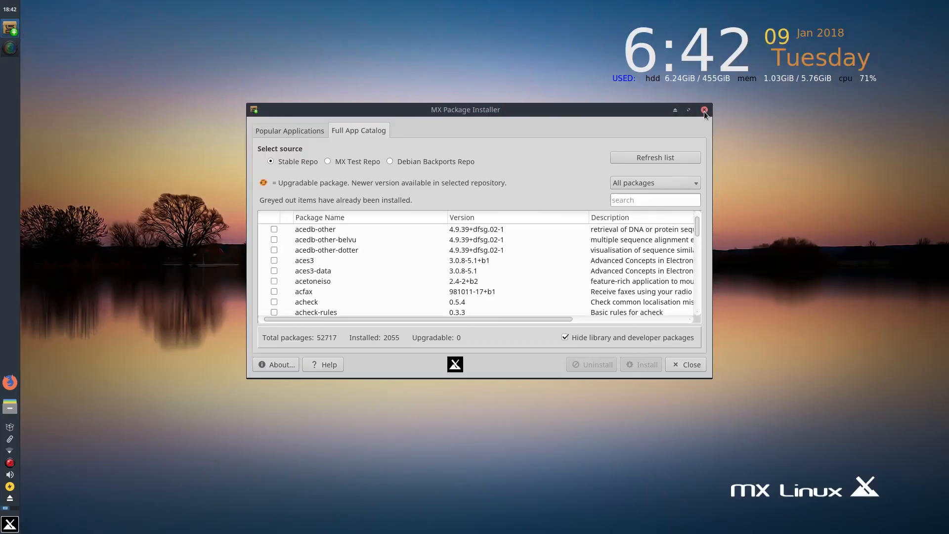
Step: Close MX Package Installer and then the MX Tools window
click(704, 110)
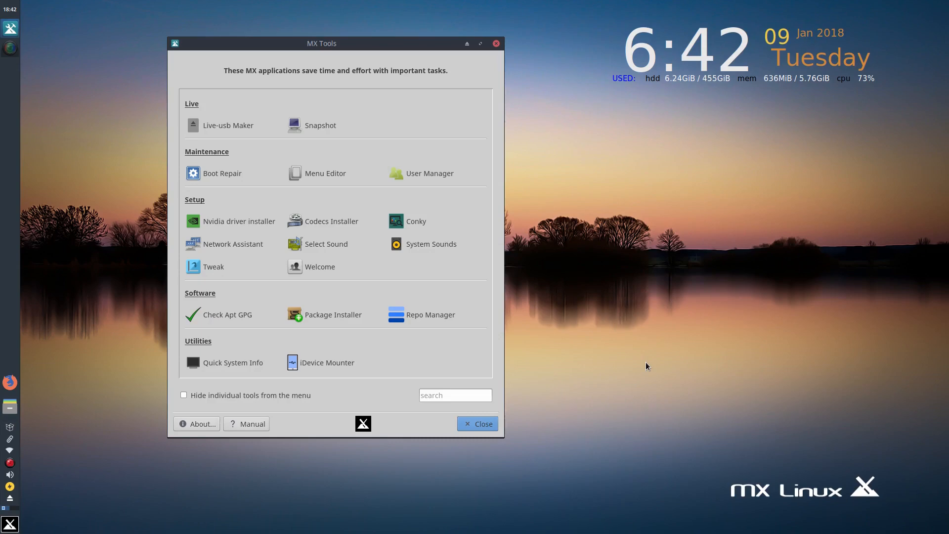
mouse_move(681, 345)
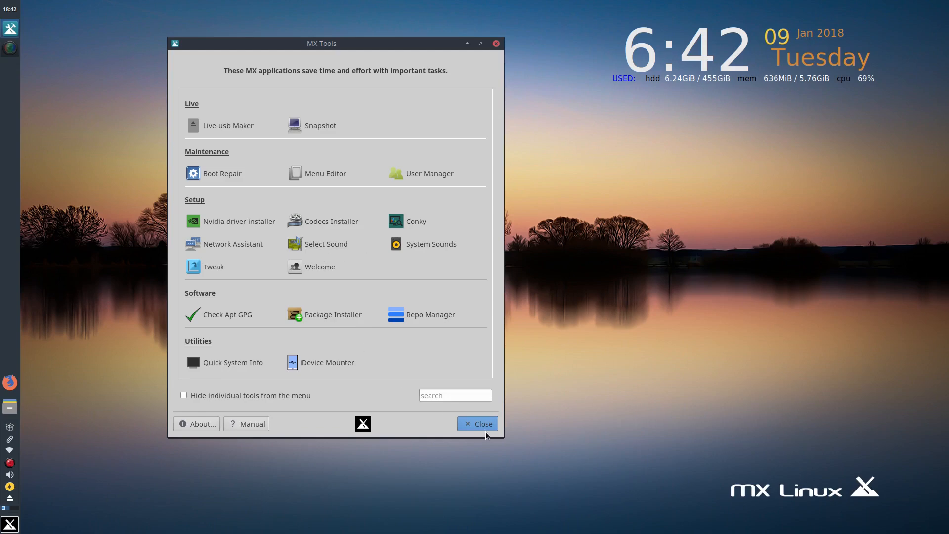
click(478, 423)
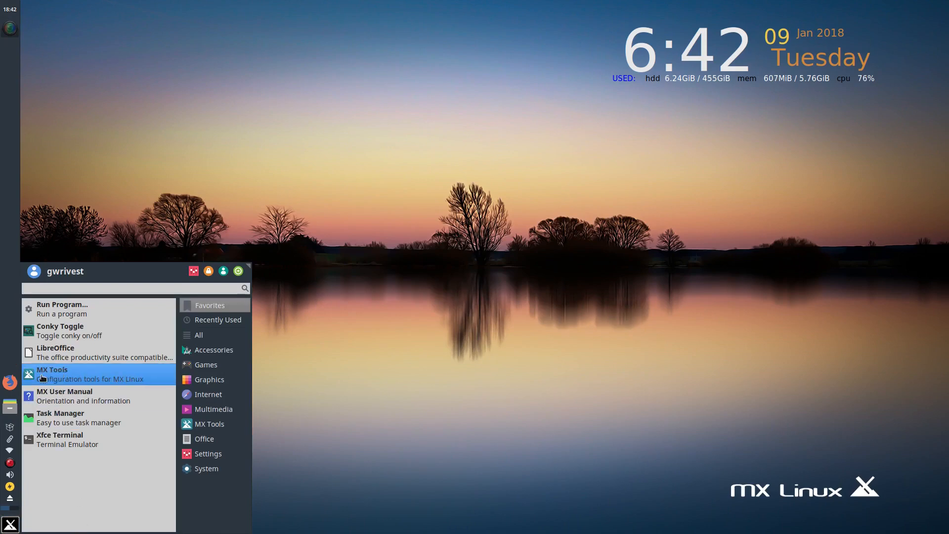
mouse_move(71, 369)
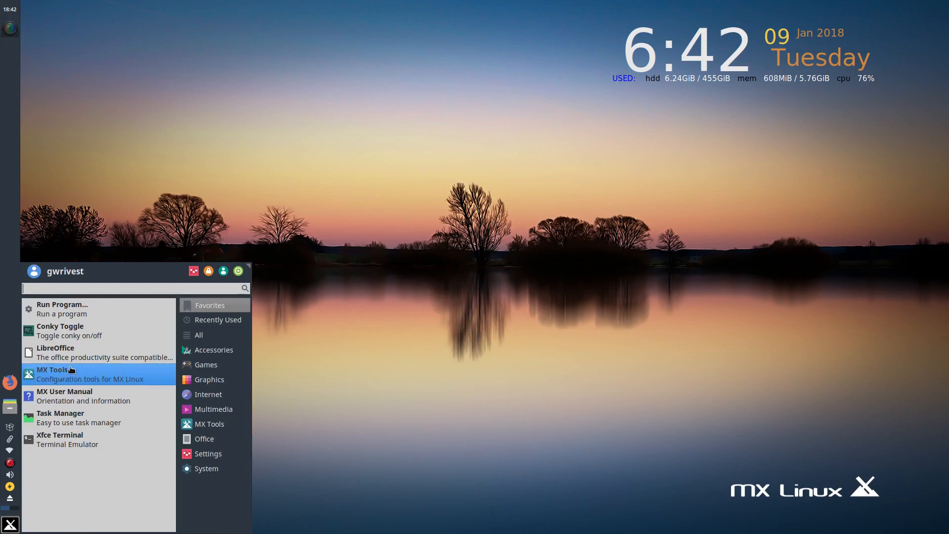
mouse_move(588, 119)
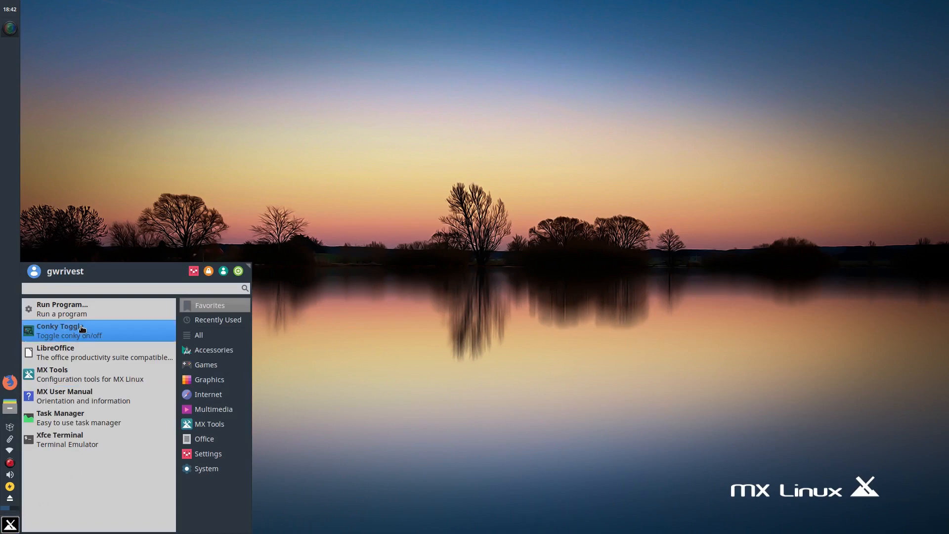
Step: Toggle Conky from the Whisker menu, then launch MX Tools from Favorites
click(69, 331)
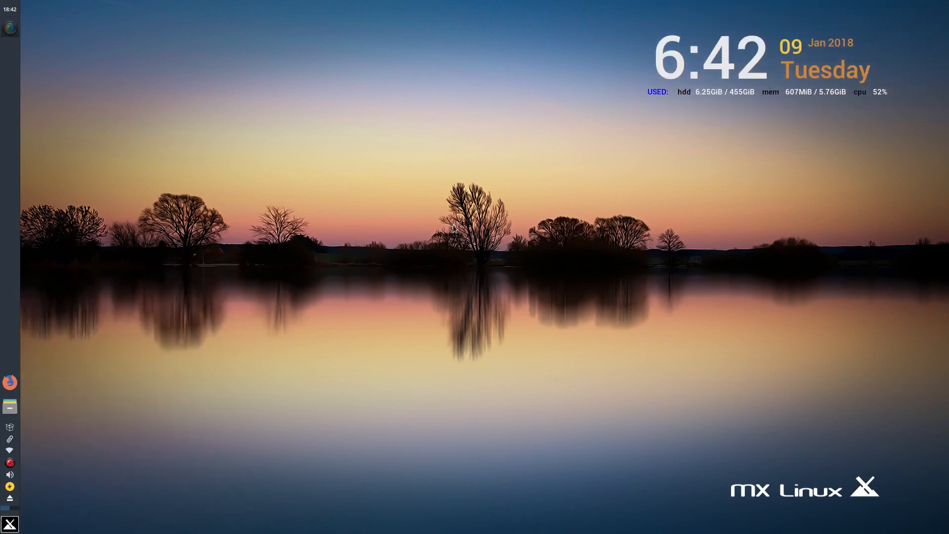
click(9, 524)
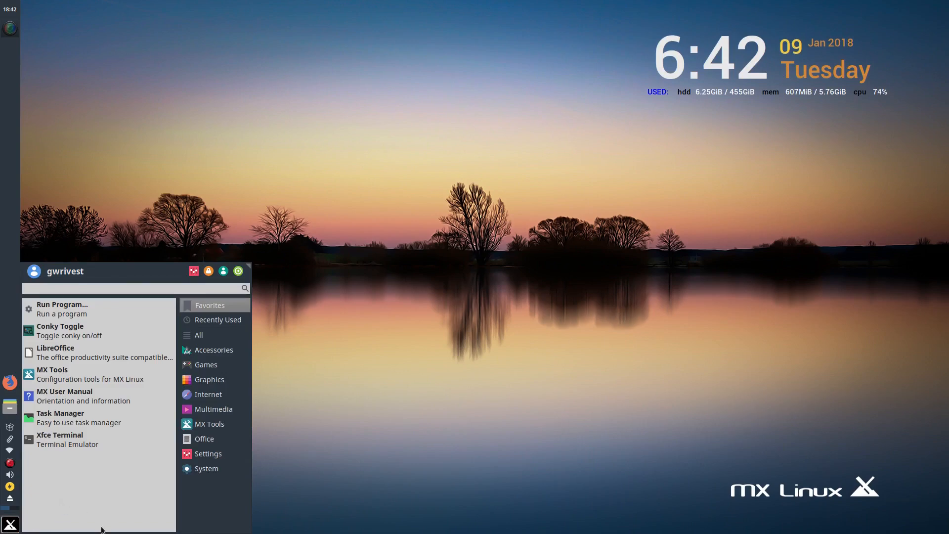
mouse_move(109, 465)
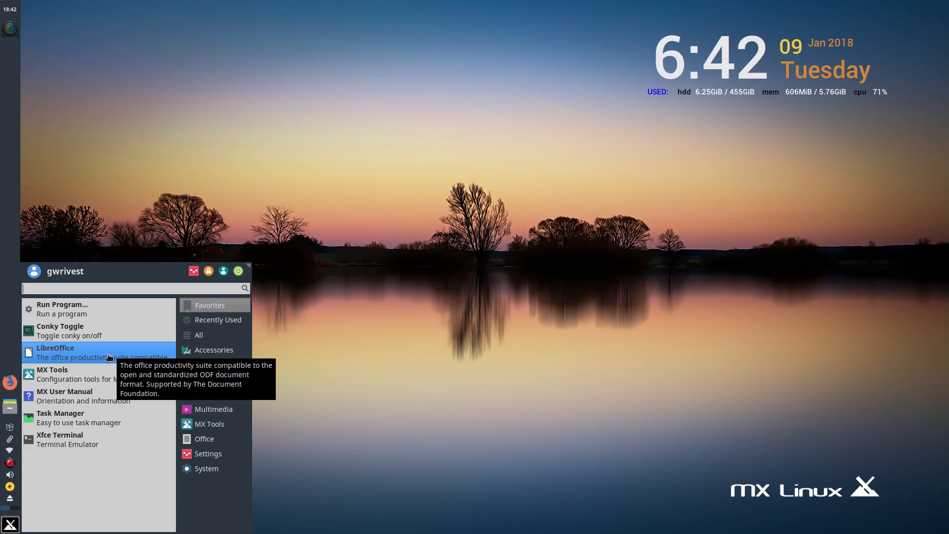
mouse_move(71, 387)
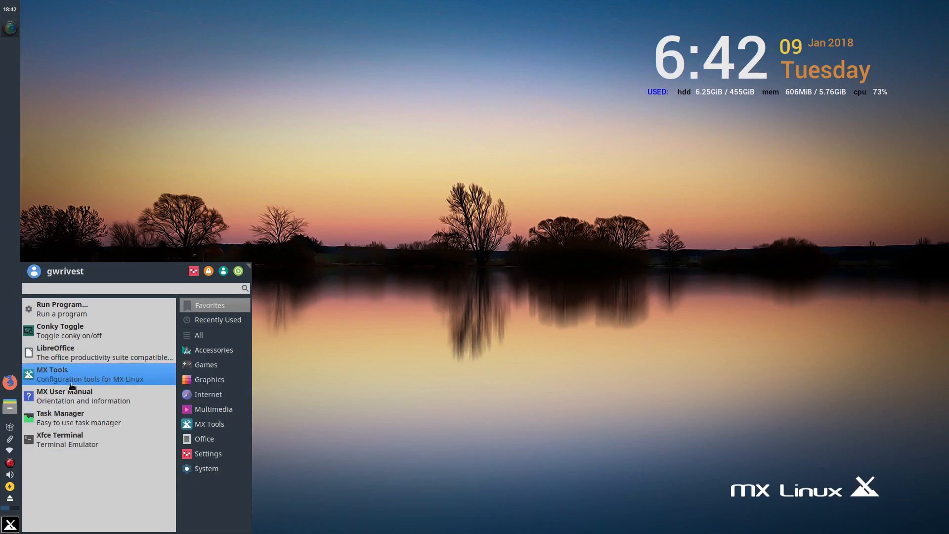
click(404, 405)
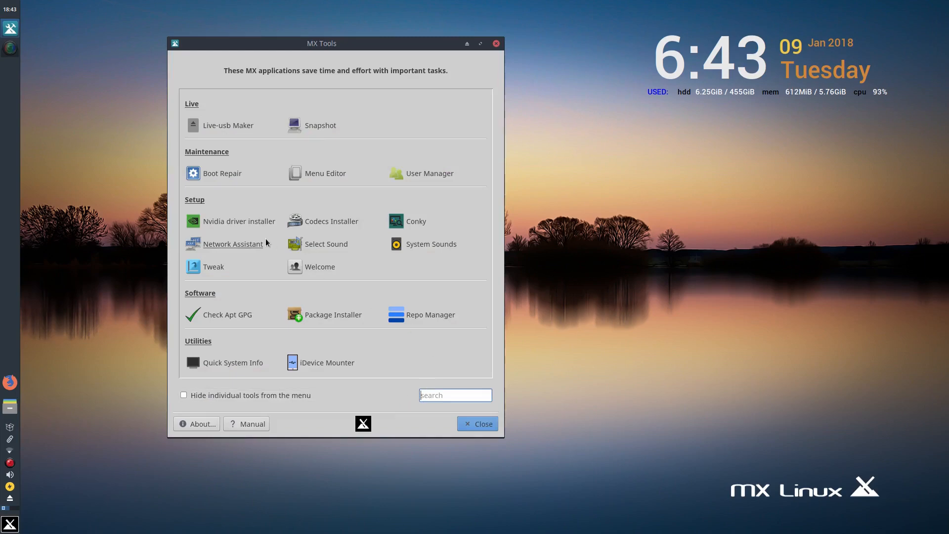
mouse_move(429, 325)
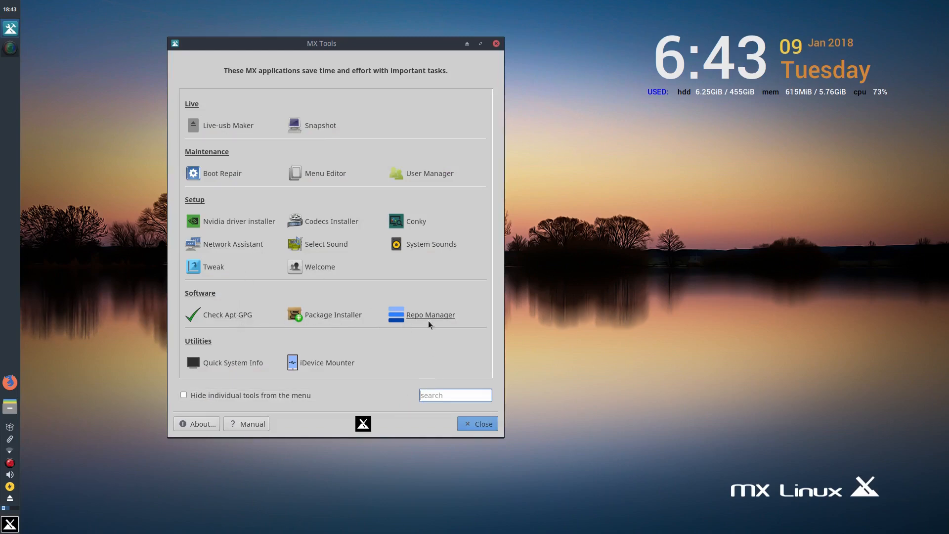
mouse_move(324, 245)
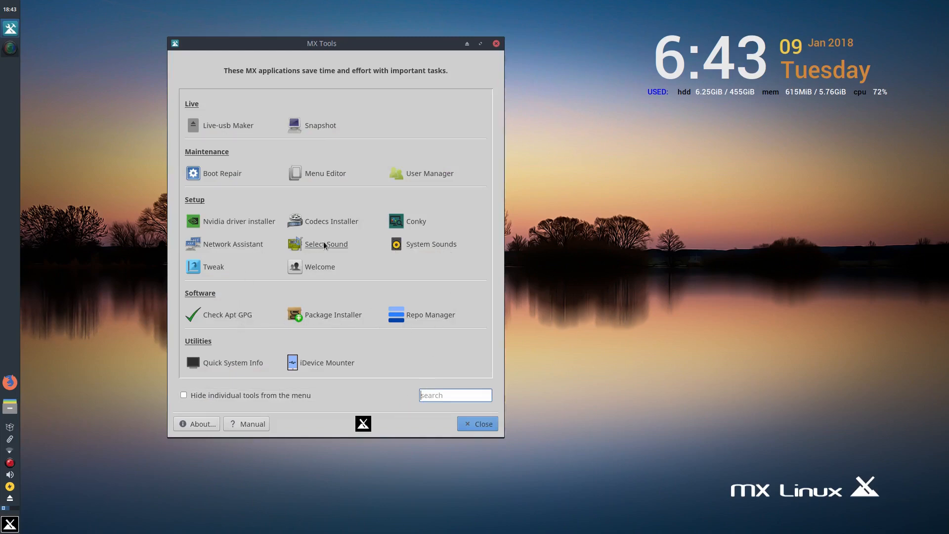
Step: Launch MX Tweak from the MX Tools window
click(478, 423)
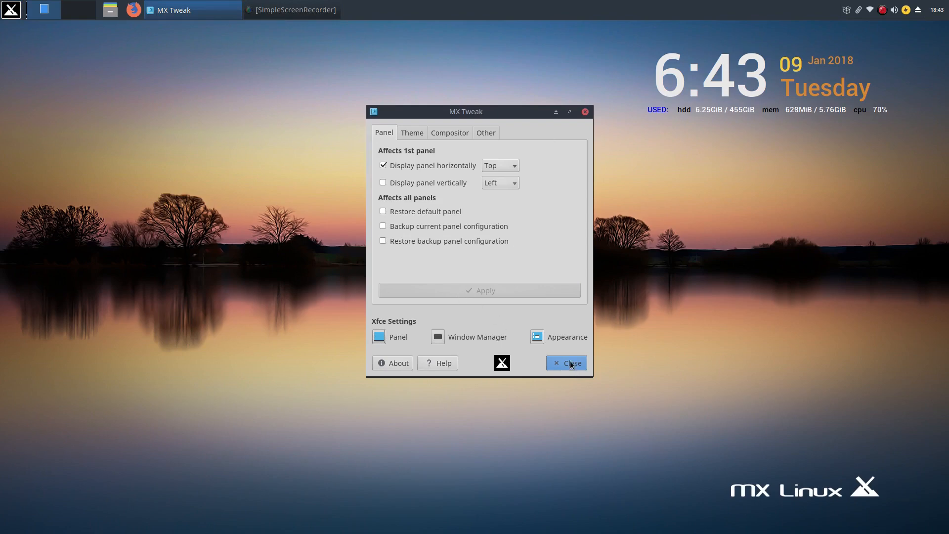
mouse_move(515, 425)
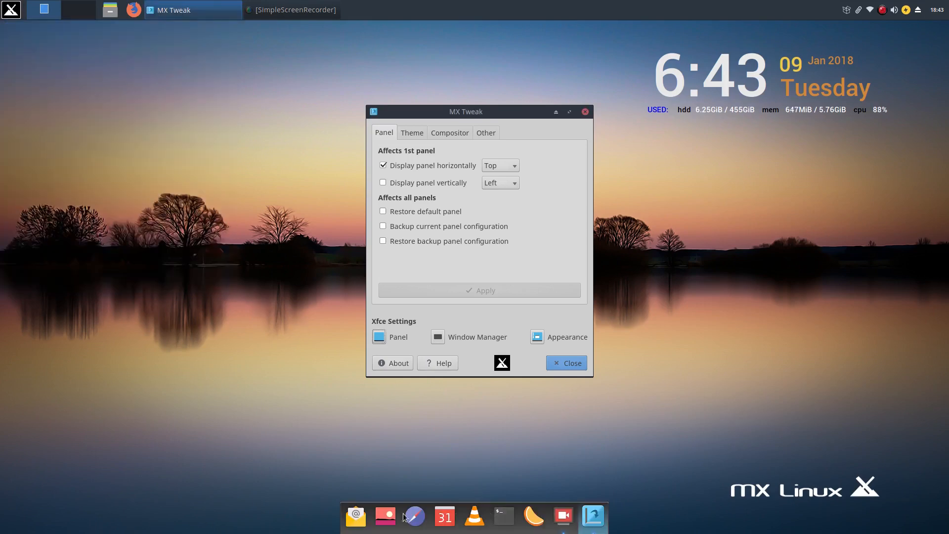
mouse_move(362, 499)
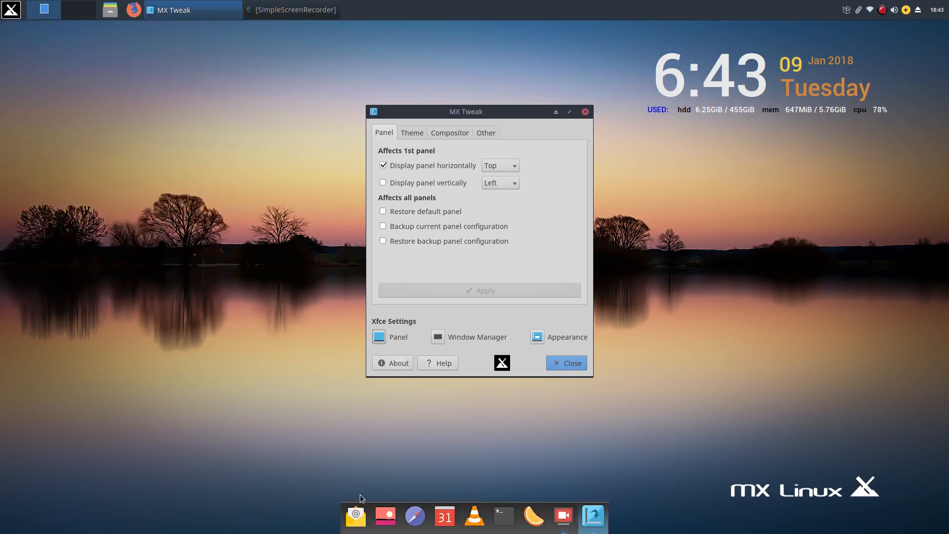
mouse_move(469, 414)
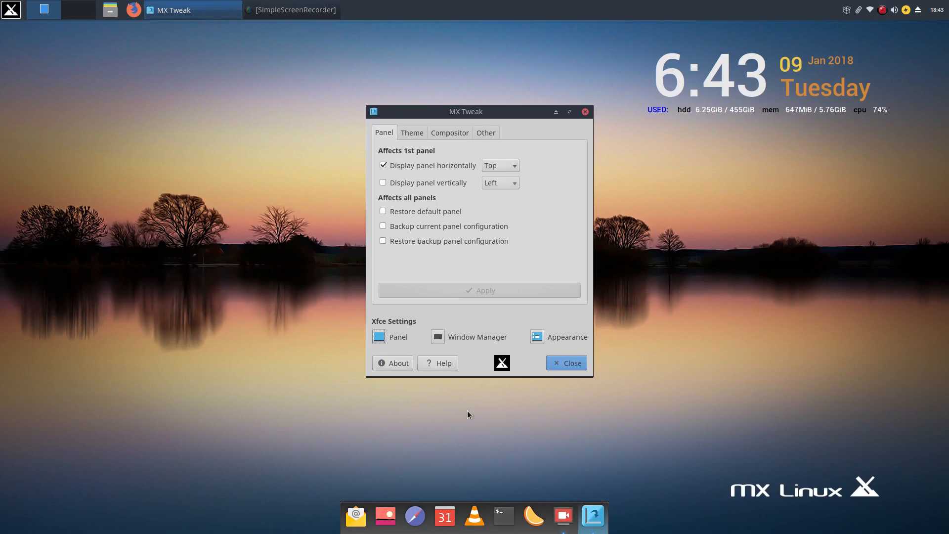
mouse_move(539, 11)
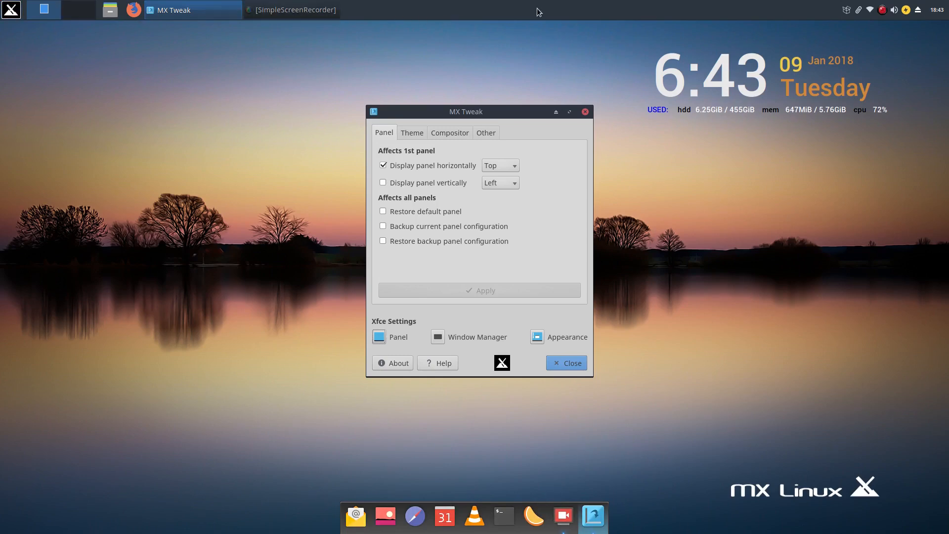
mouse_move(856, 15)
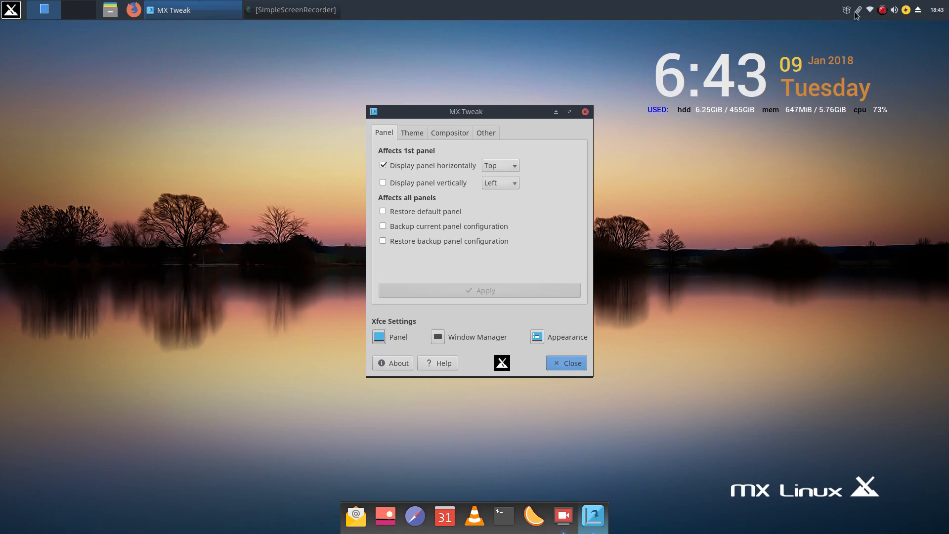
mouse_move(653, 168)
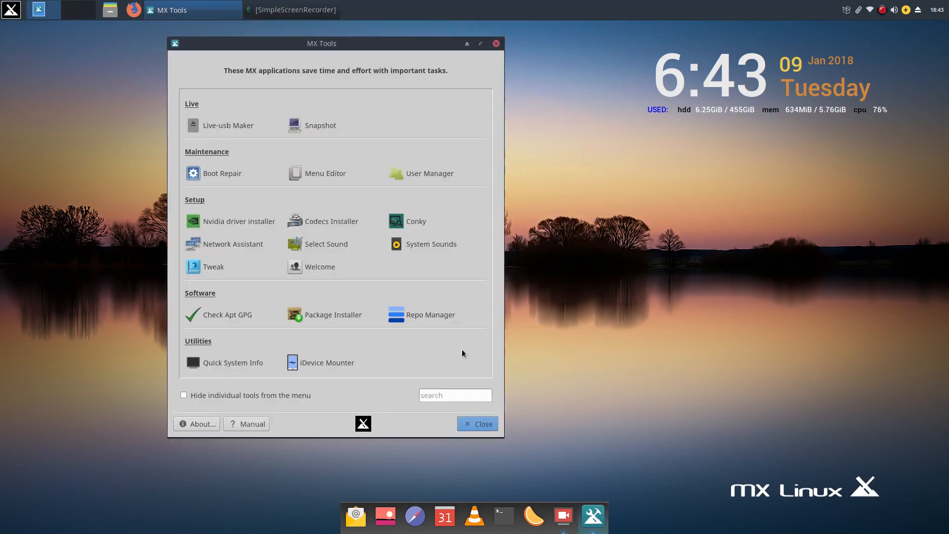
Step: Choose the MX-17 Dark theme set in MX Tweak and preview its look
click(478, 423)
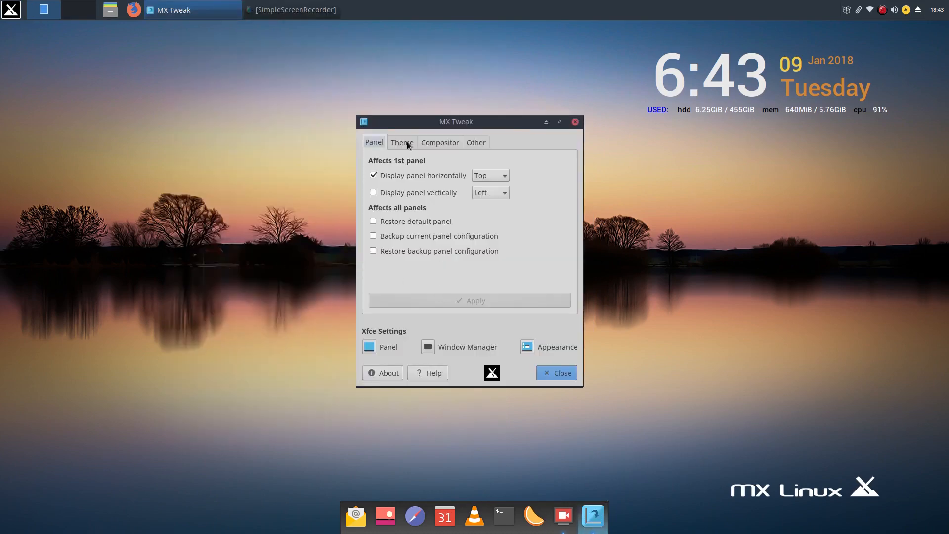
click(402, 142)
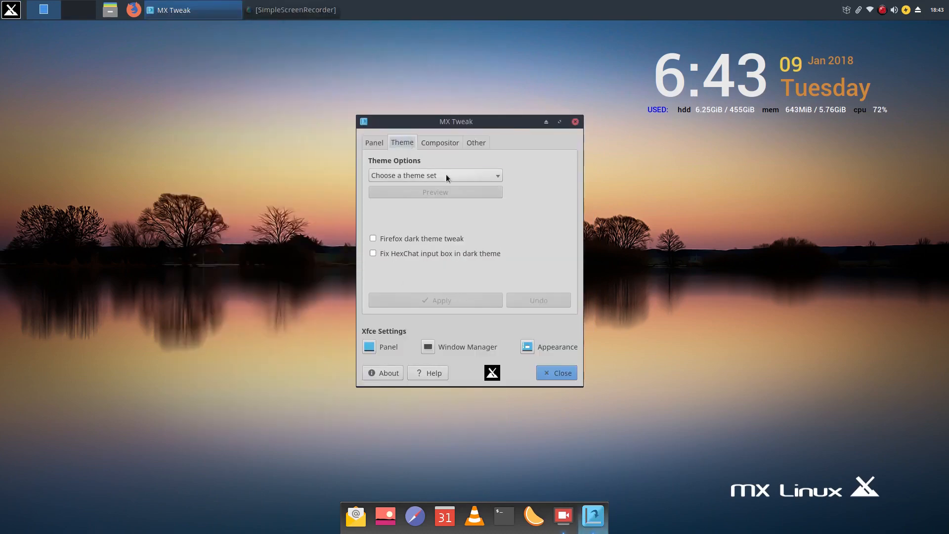
click(435, 175)
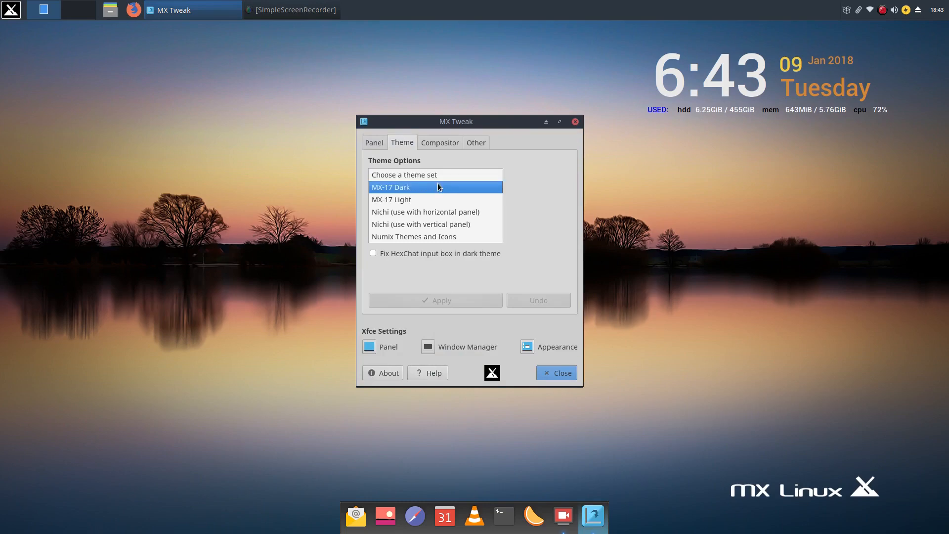
click(390, 187)
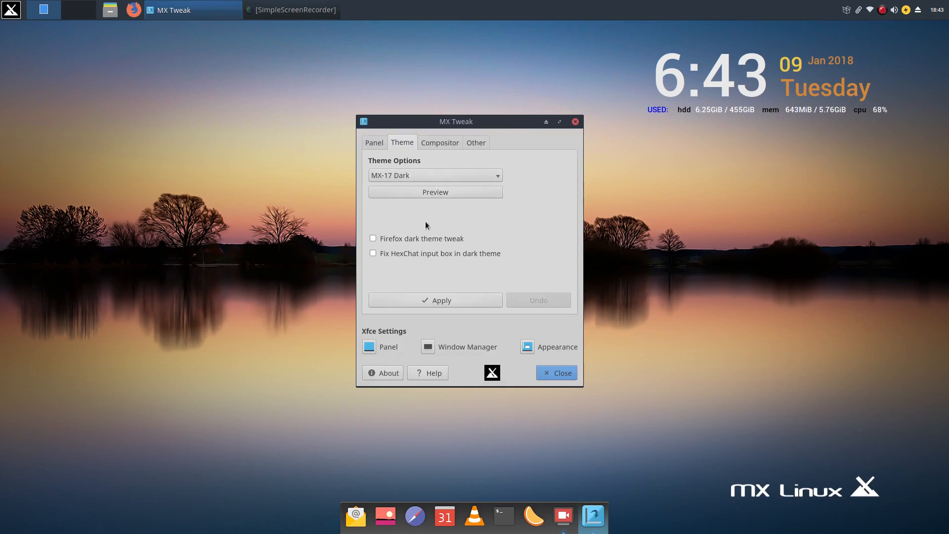
click(435, 192)
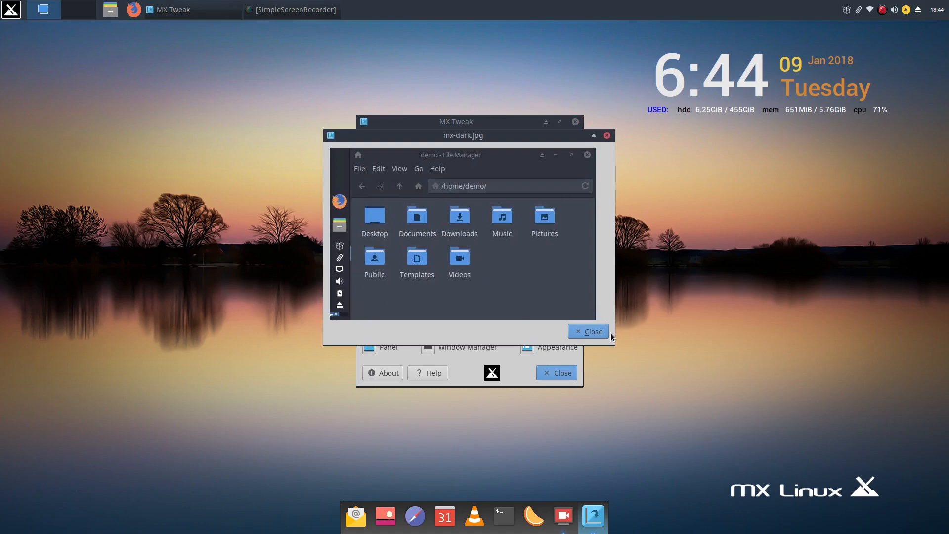
Step: Dismiss the preview and apply the MX-17 Dark theme set
click(589, 331)
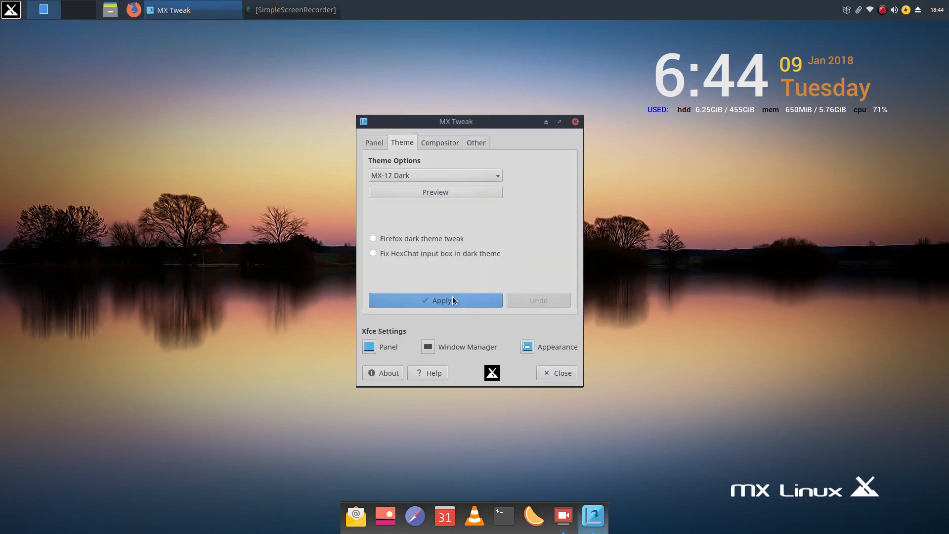
click(435, 301)
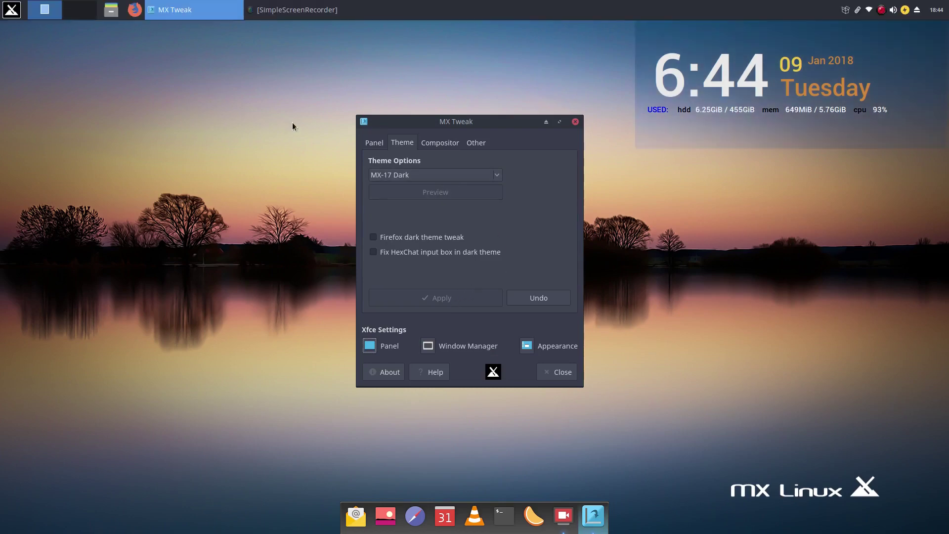
Step: Apply the Numix Themes and Icons set, replacing the dark theme
click(436, 174)
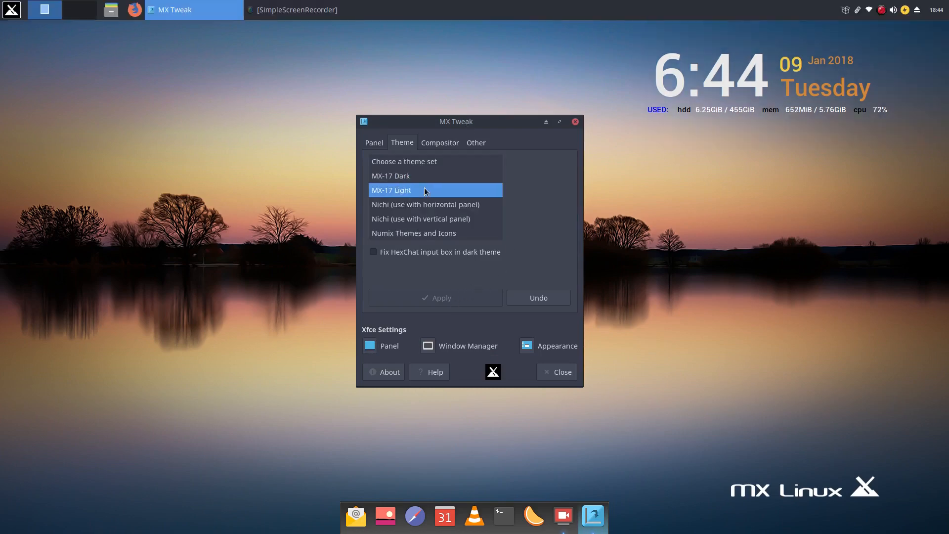
click(414, 232)
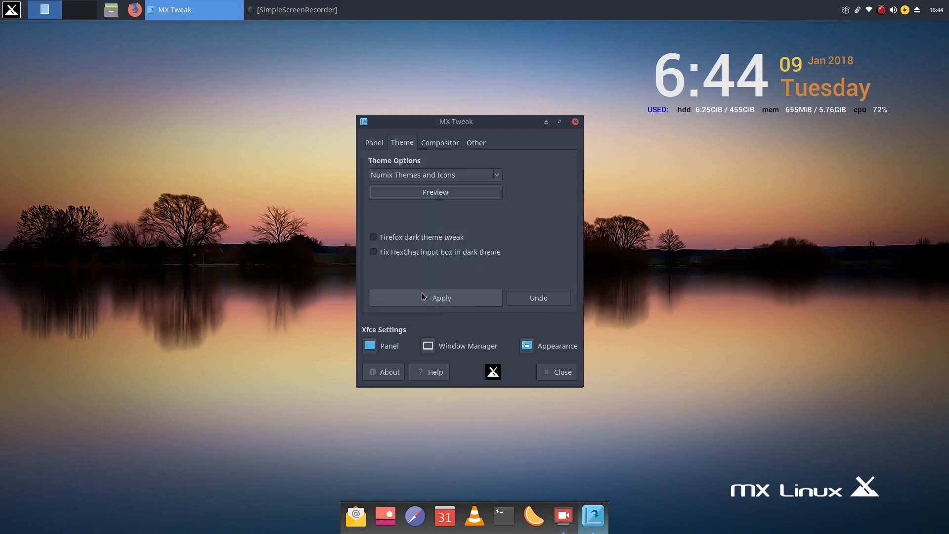
click(435, 297)
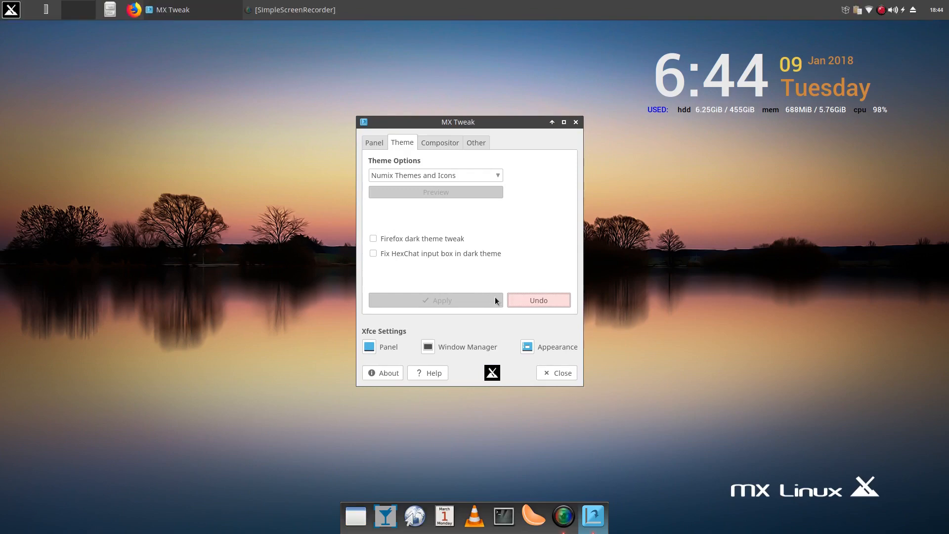
click(439, 143)
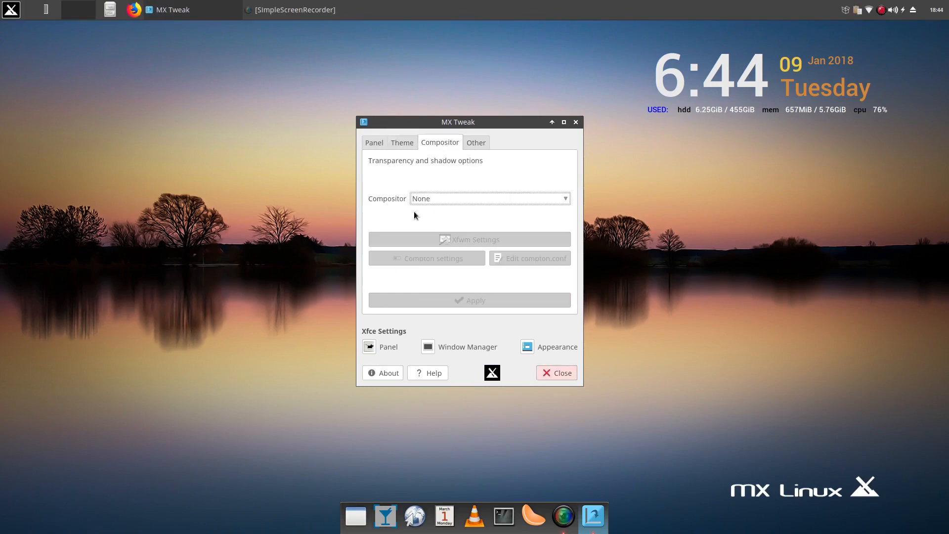
Step: Keep the compositor choice at None and move on to the Other settings
click(491, 198)
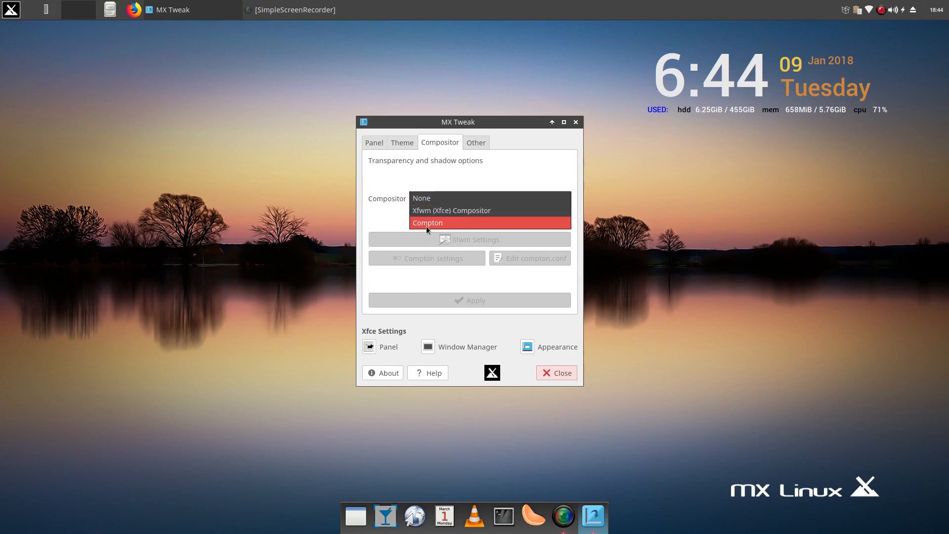
click(421, 198)
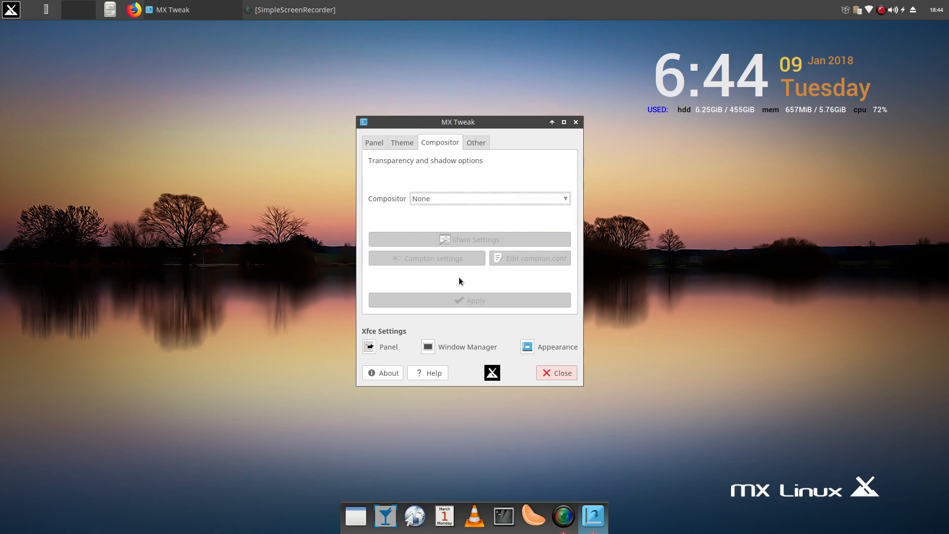
mouse_move(477, 145)
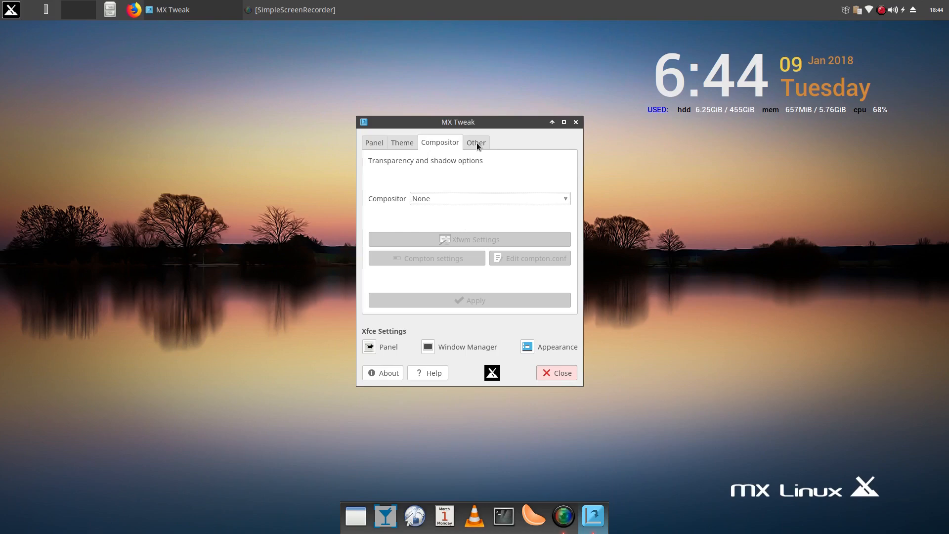
click(476, 142)
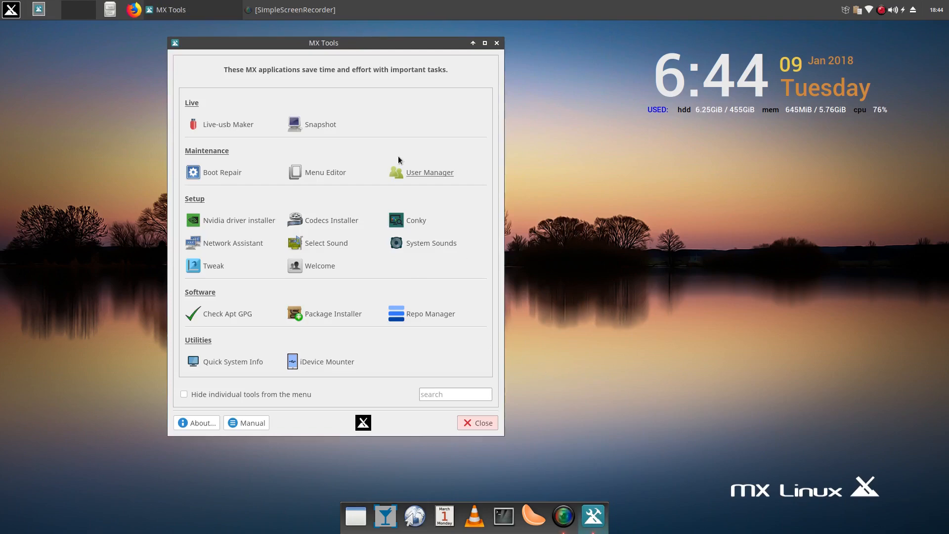
mouse_move(5, 26)
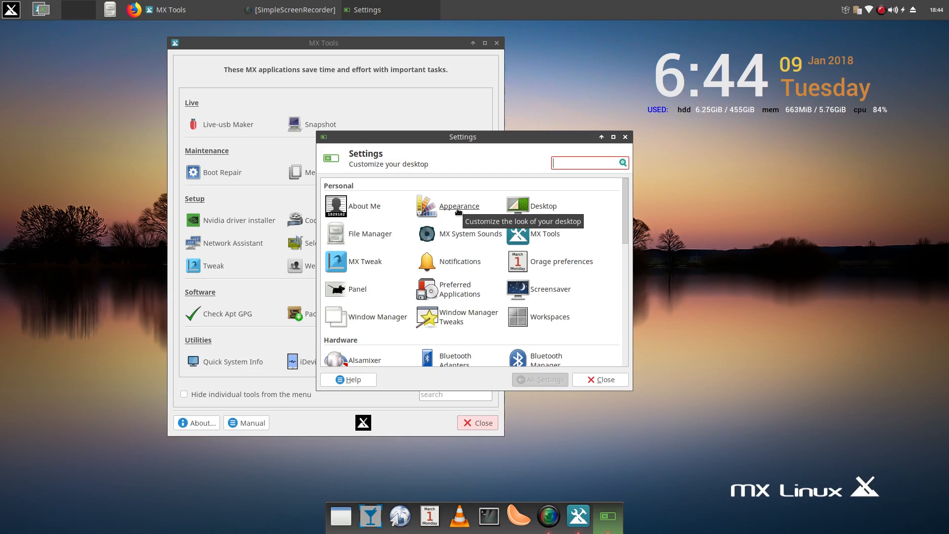
mouse_move(565, 239)
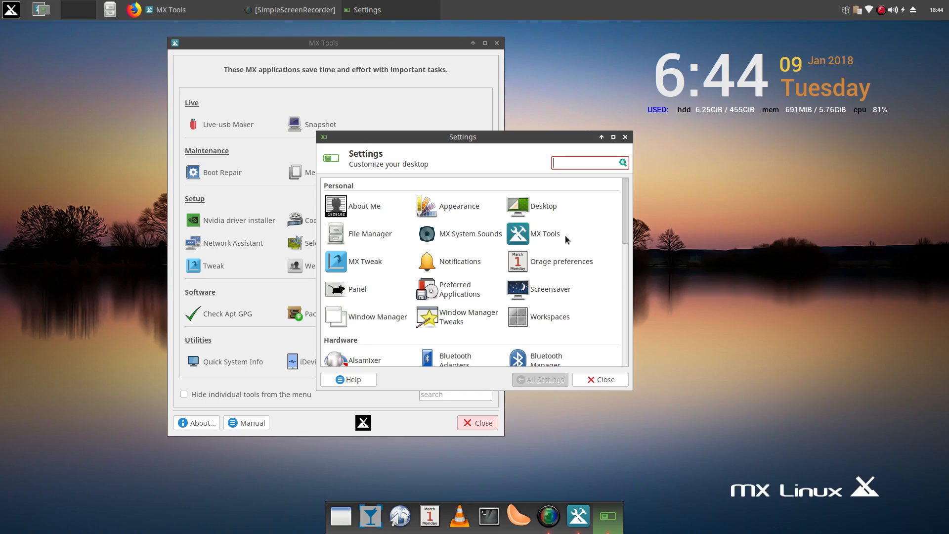
scroll(down, 3)
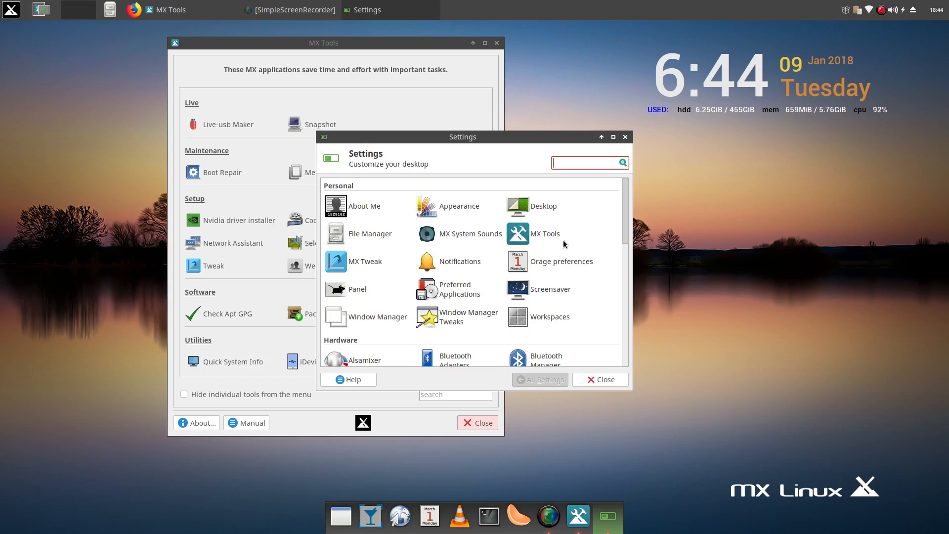
mouse_move(533, 281)
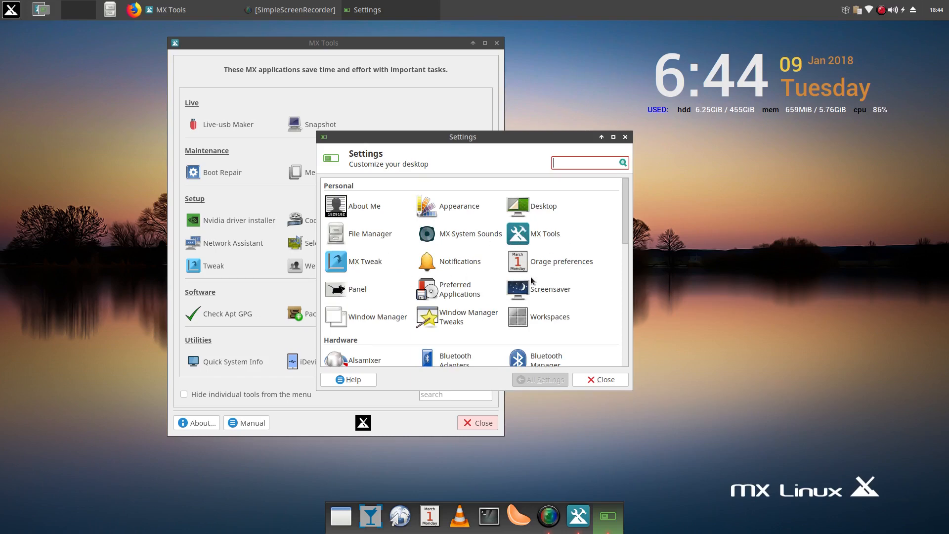
scroll(down, 3)
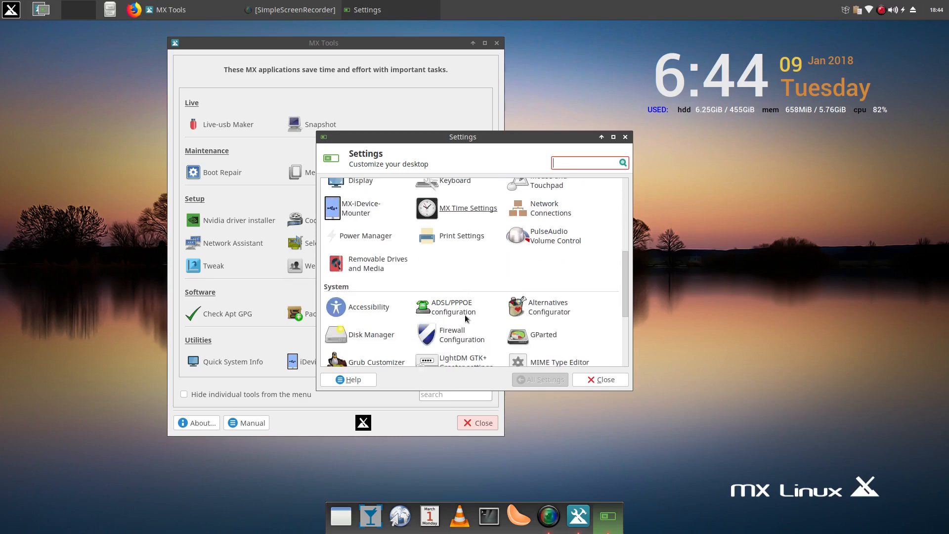
scroll(down, 3)
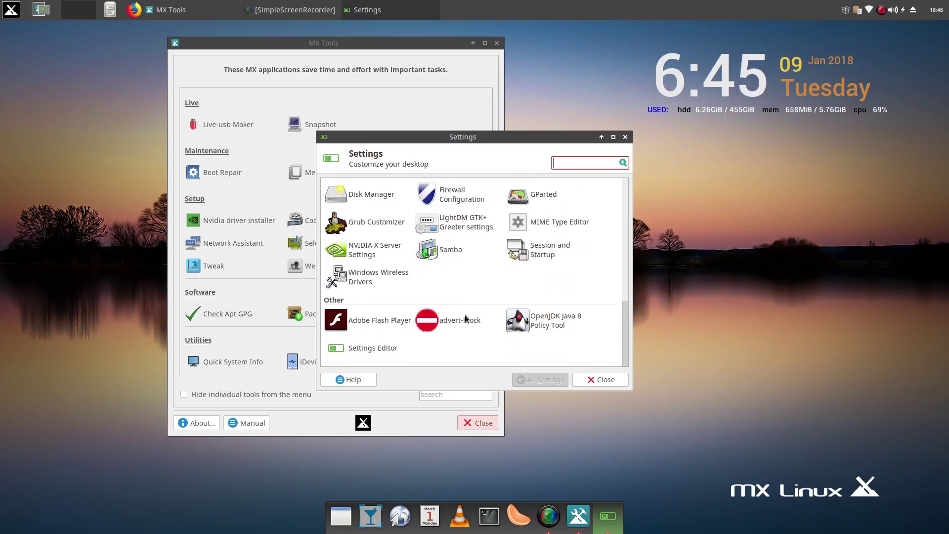
click(601, 380)
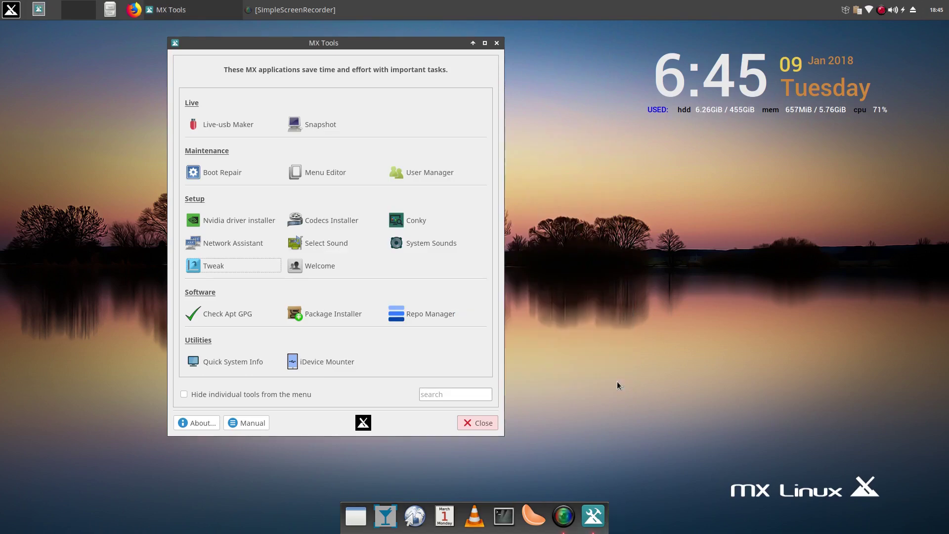
mouse_move(516, 396)
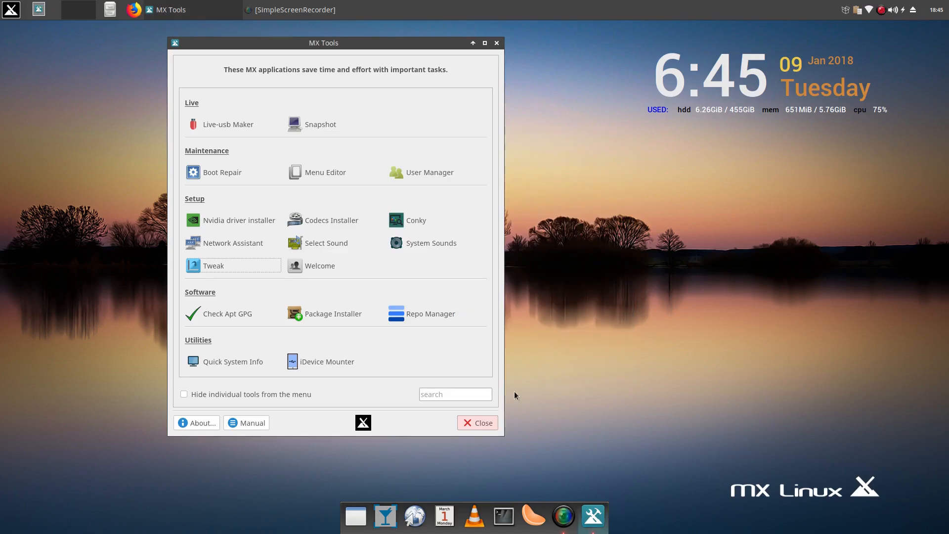
mouse_move(476, 437)
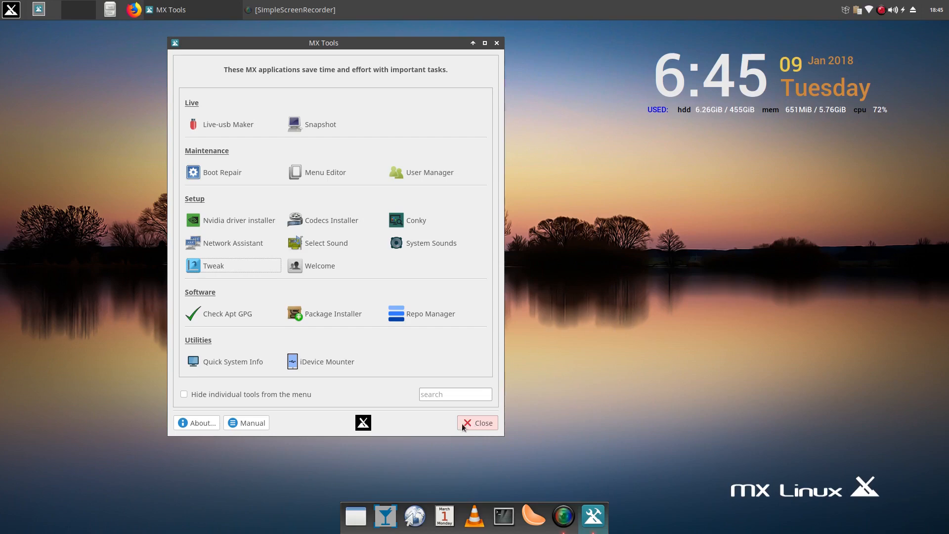
mouse_move(489, 432)
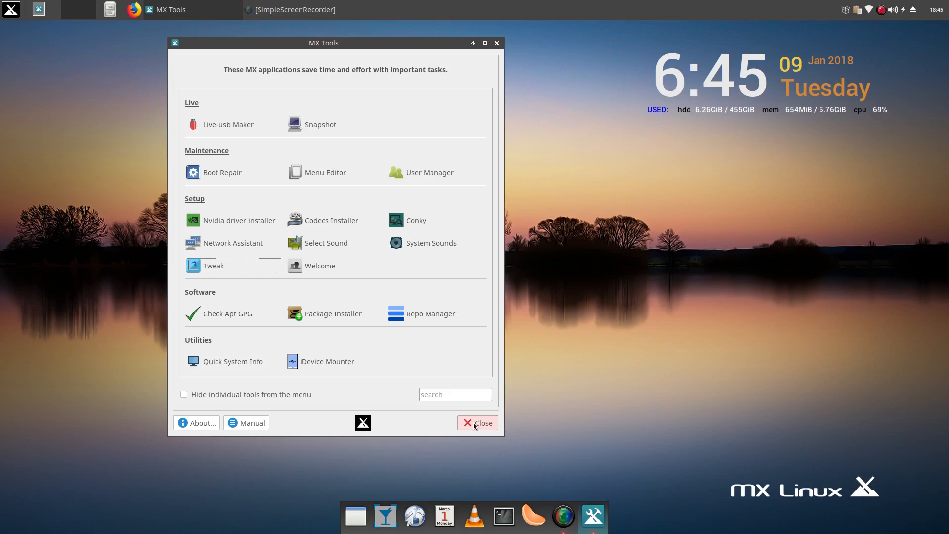
mouse_move(481, 425)
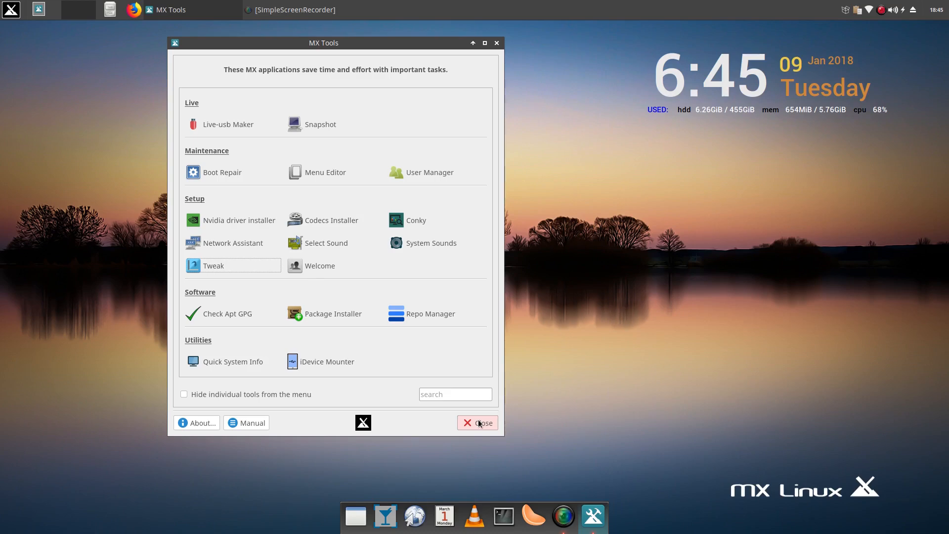
mouse_move(481, 424)
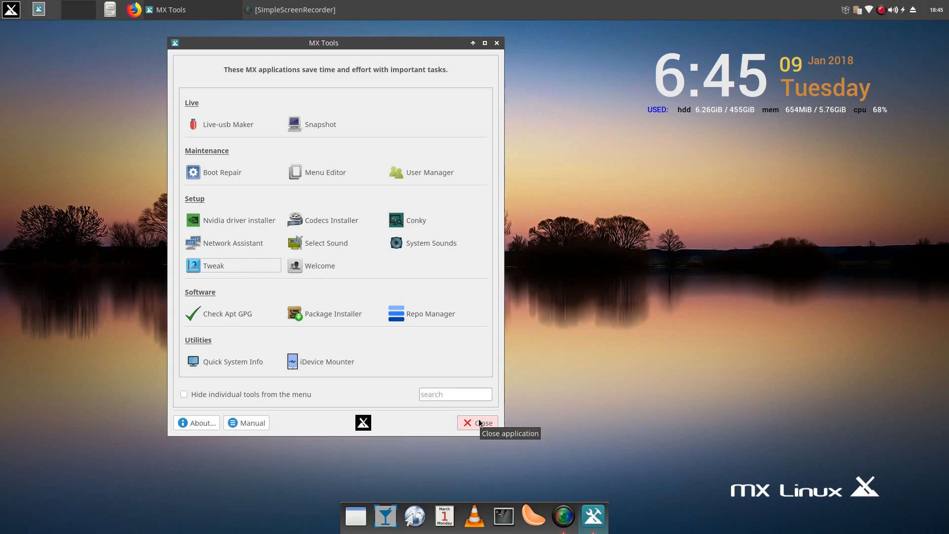
mouse_move(518, 425)
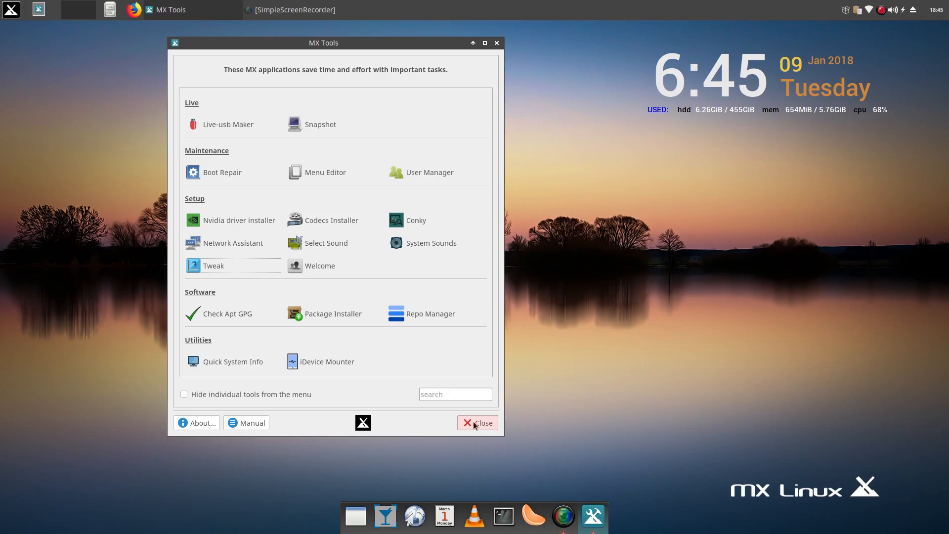
Step: Close the MX Tools collection, leaving the themed desktop with its dock
click(478, 424)
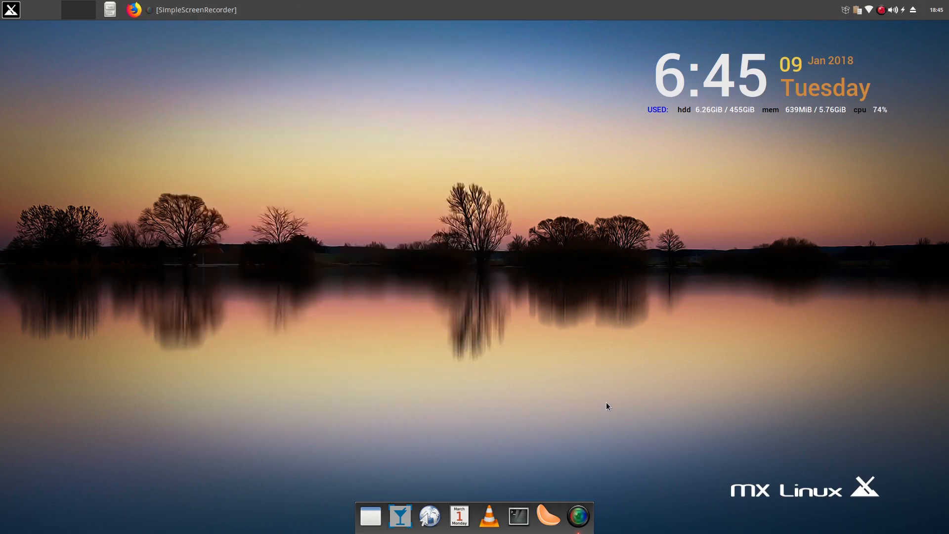
mouse_move(552, 336)
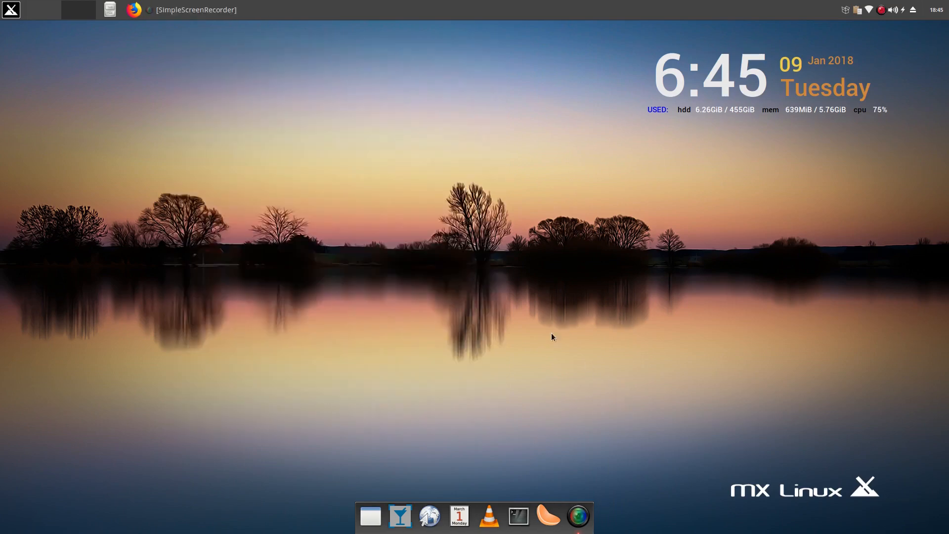
mouse_move(368, 212)
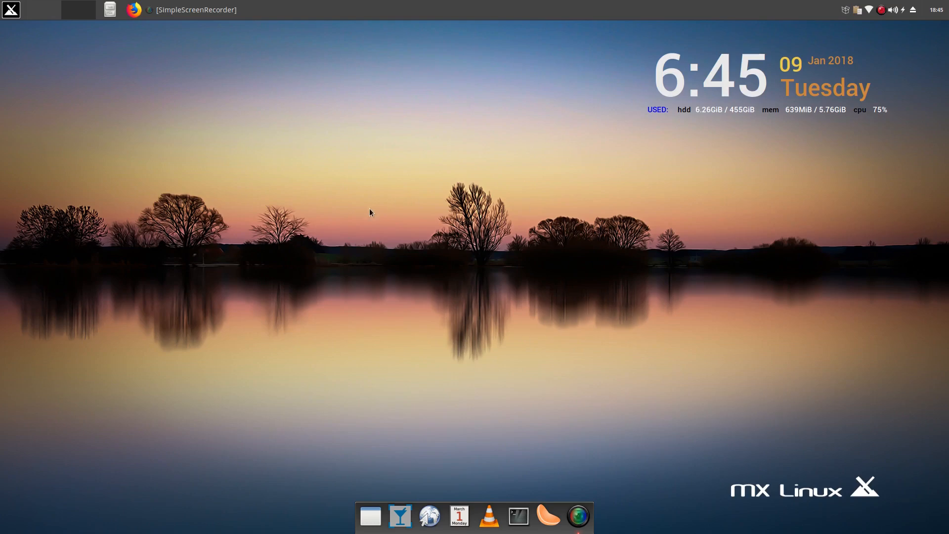
mouse_move(296, 294)
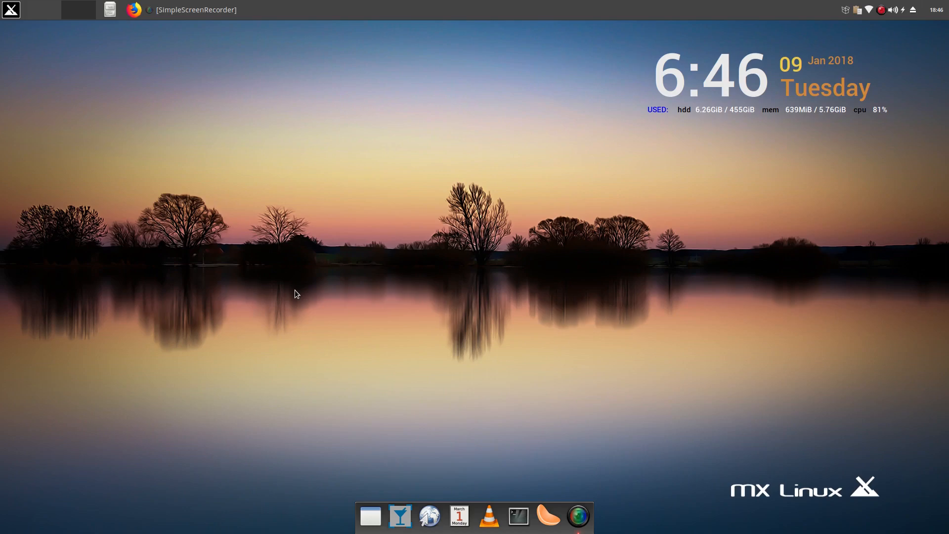
mouse_move(315, 288)
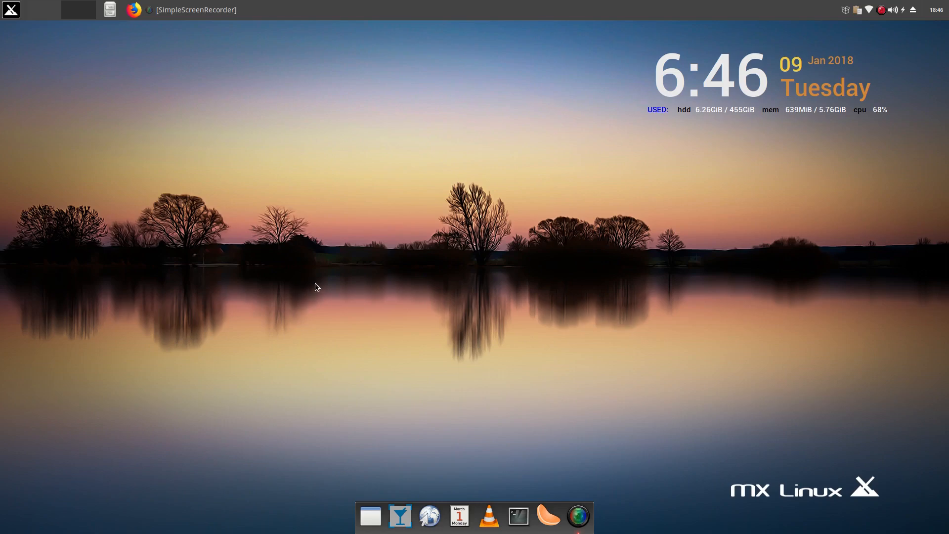
mouse_move(313, 283)
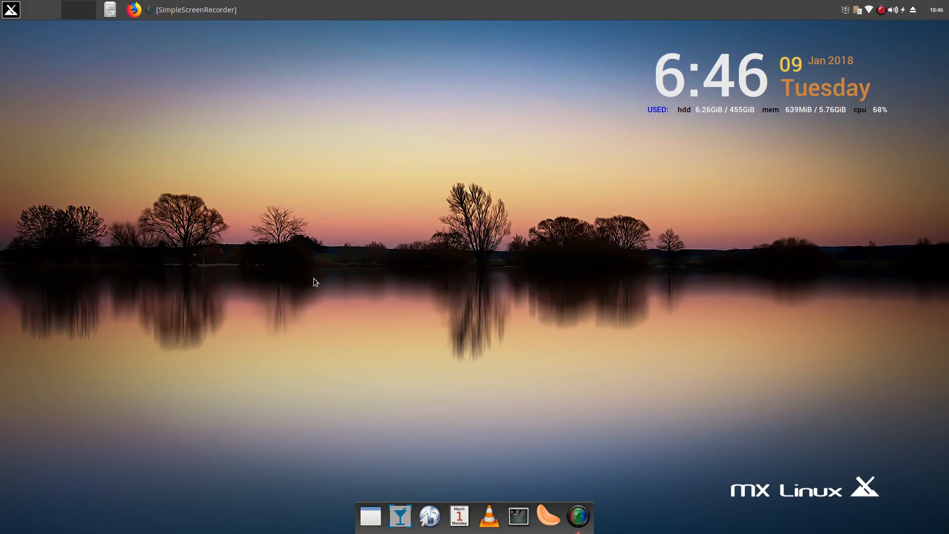